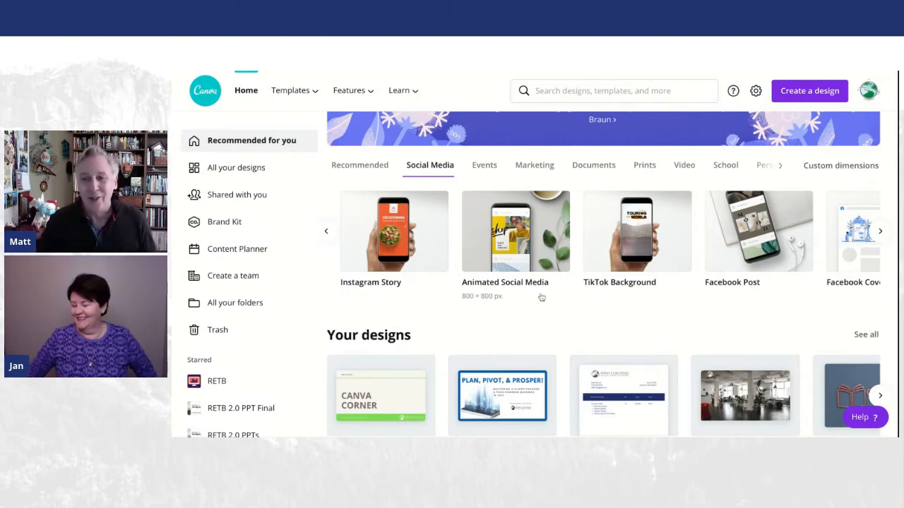
pyautogui.moveTo(529, 302)
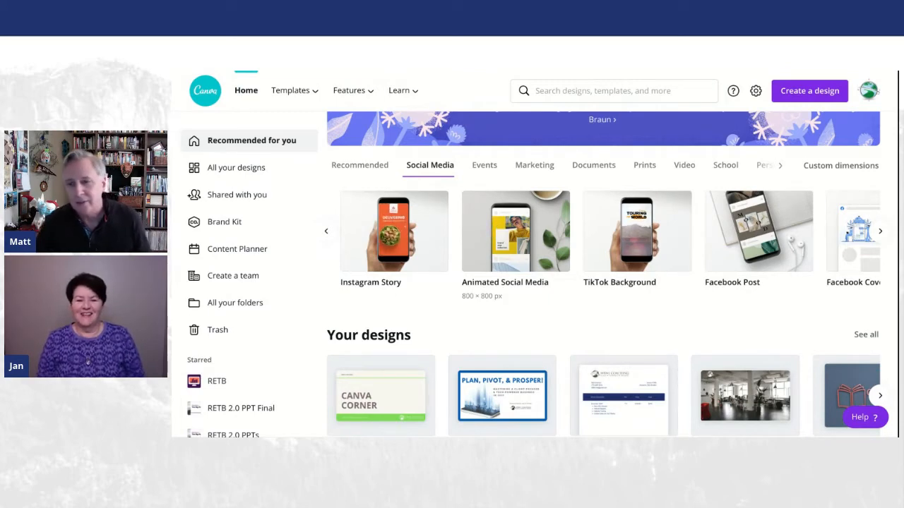
# Step: Expand the social media design types to reach the blank Facebook Post option
pyautogui.click(880, 231)
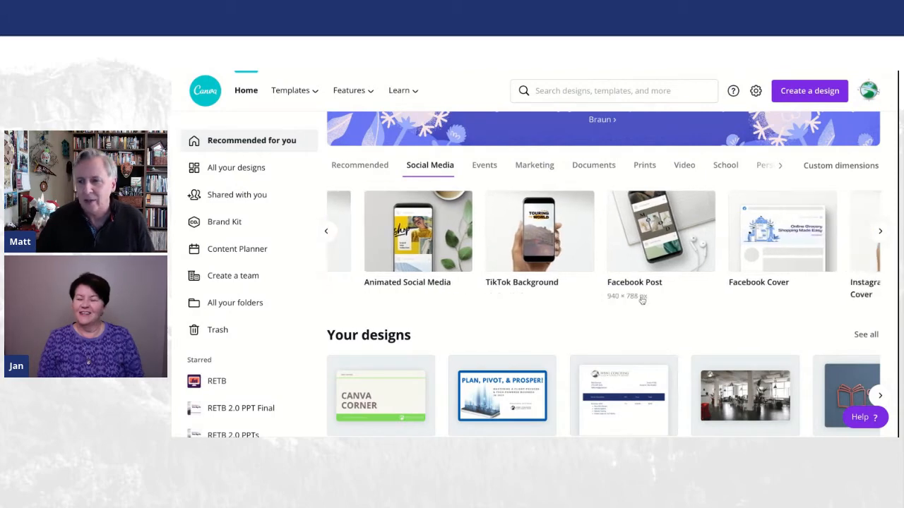
pyautogui.click(879, 231)
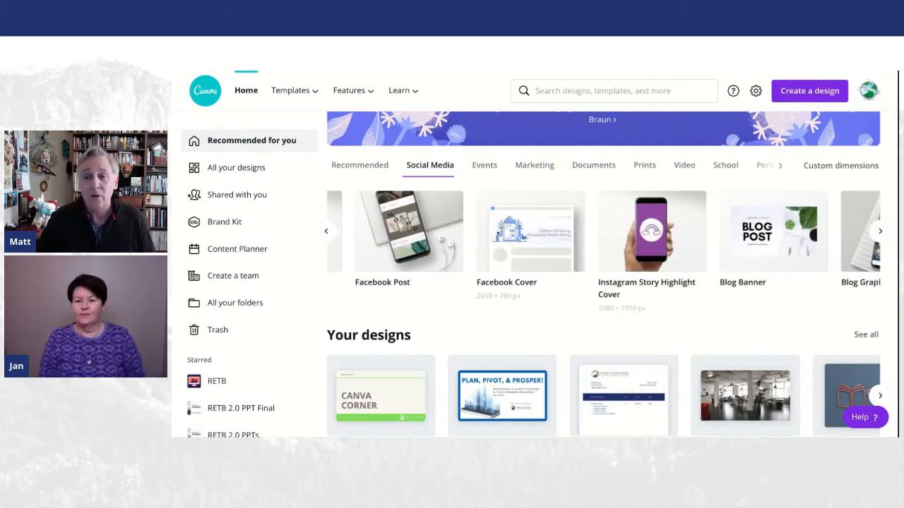
pyautogui.click(880, 231)
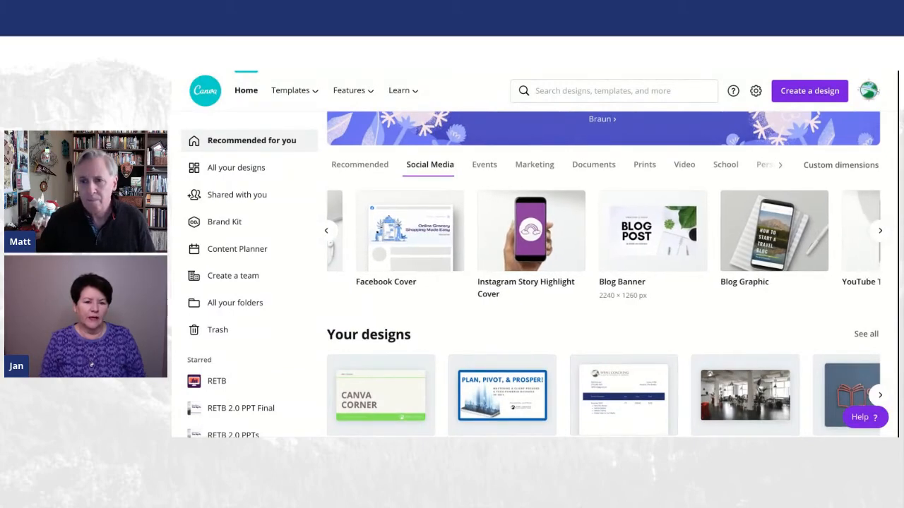
pyautogui.click(879, 231)
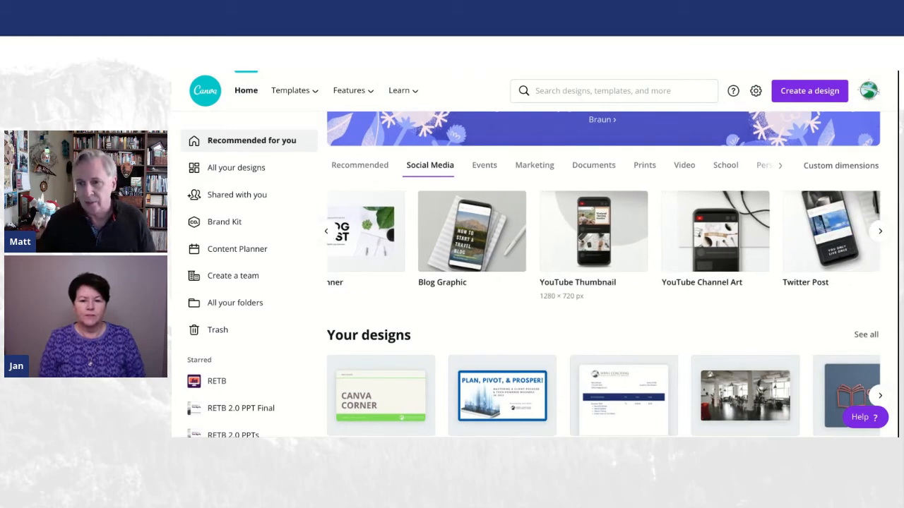
pyautogui.click(879, 231)
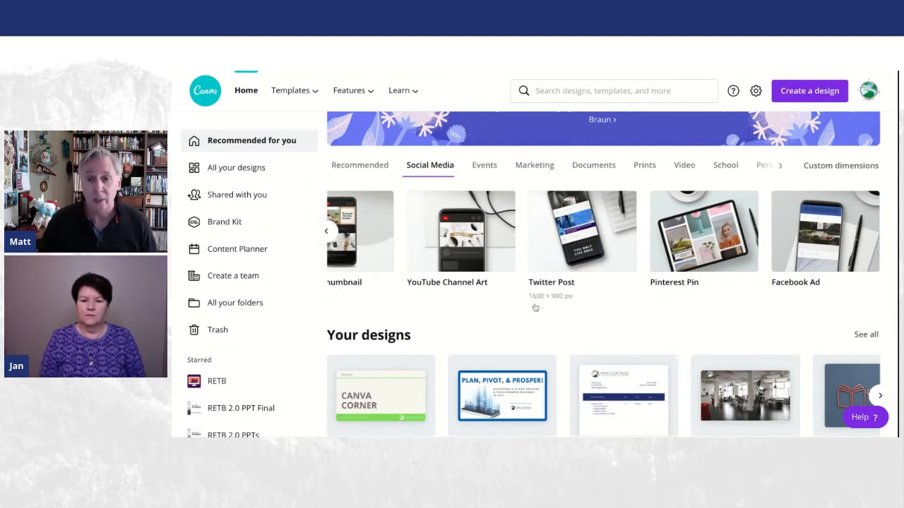
pyautogui.click(880, 231)
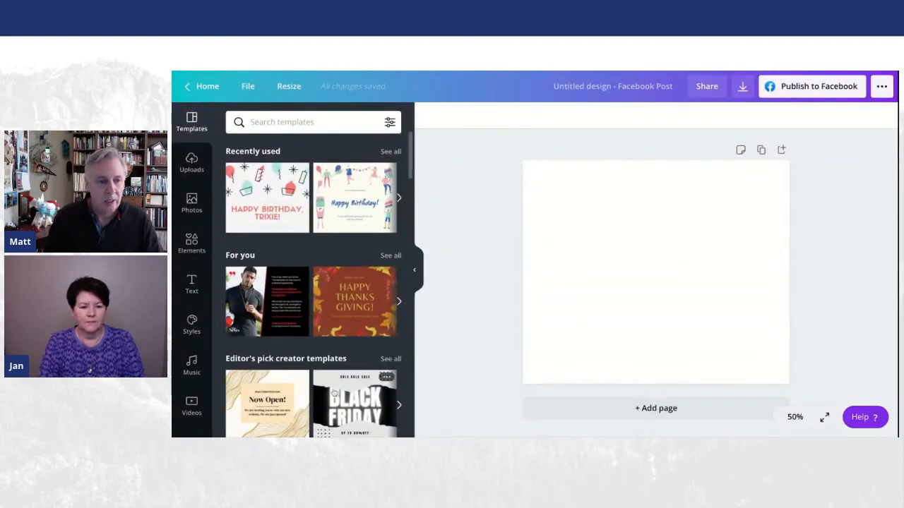
# Step: Scroll the Coronavirus Facebook Post templates and try the San Castillo General Hospital template
pyautogui.scroll(-3)
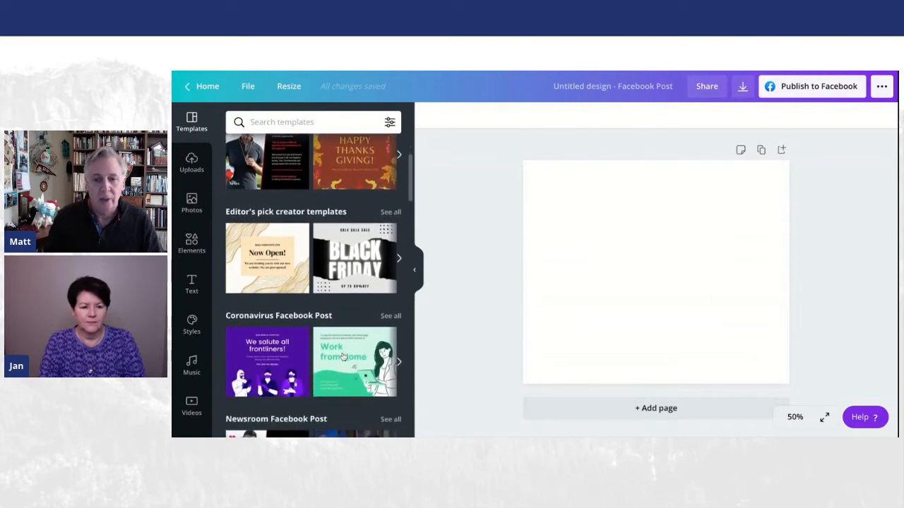
pyautogui.scroll(-3)
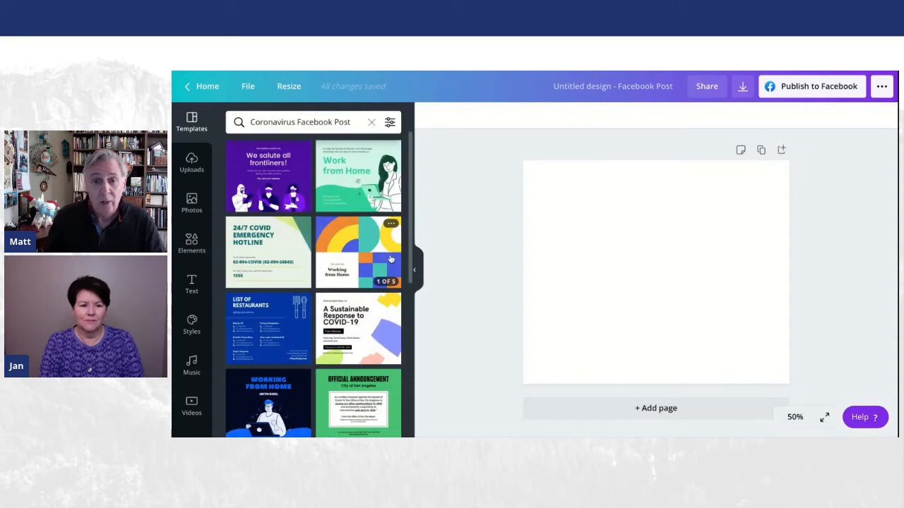
pyautogui.scroll(-3)
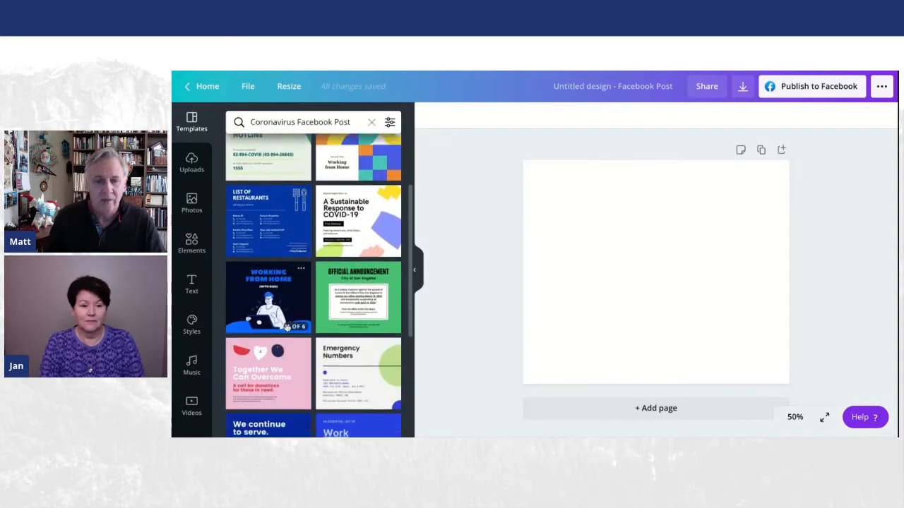
pyautogui.scroll(-3)
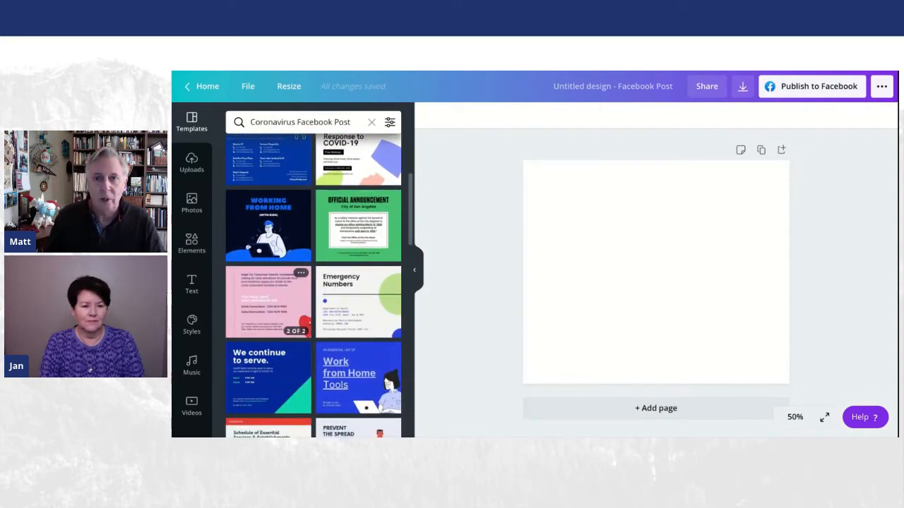
pyautogui.scroll(-3)
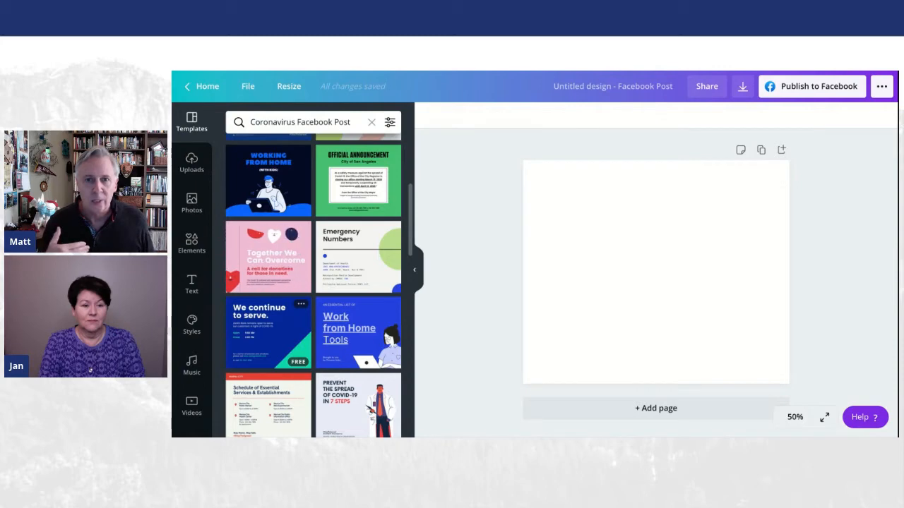
pyautogui.scroll(-3)
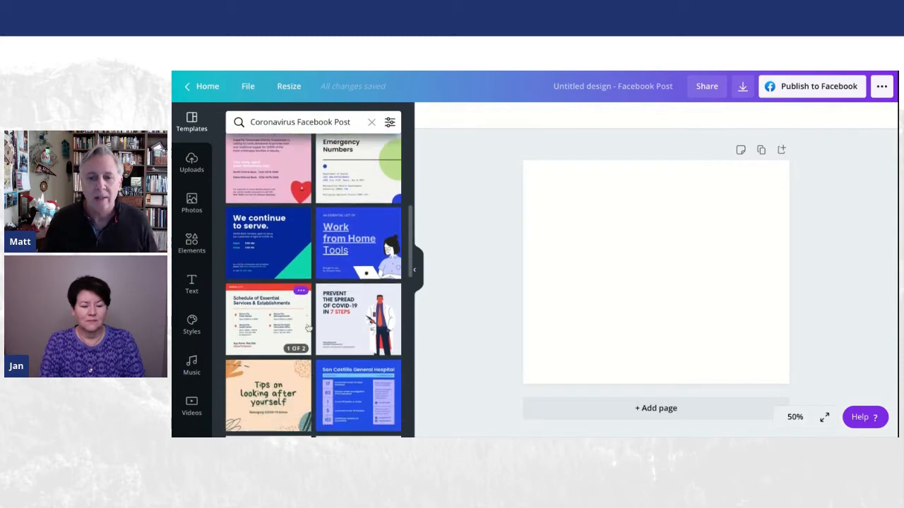
pyautogui.scroll(-3)
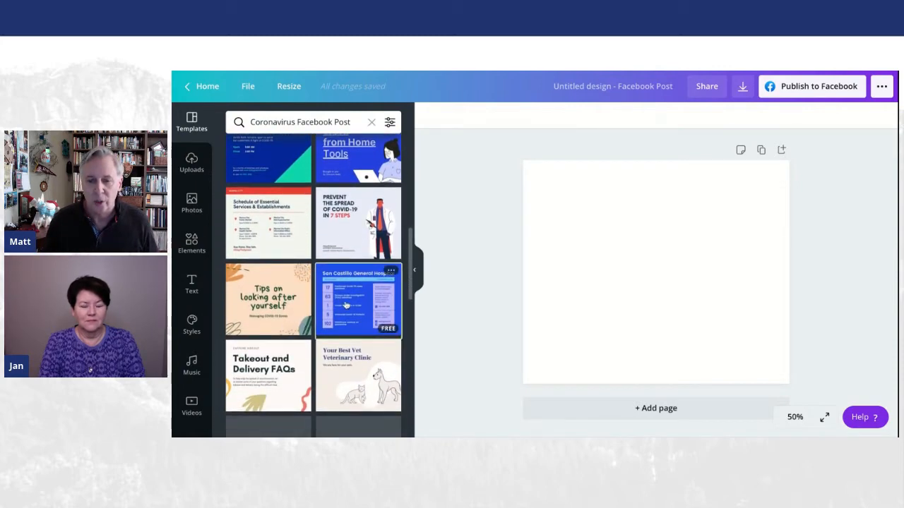
pyautogui.click(358, 300)
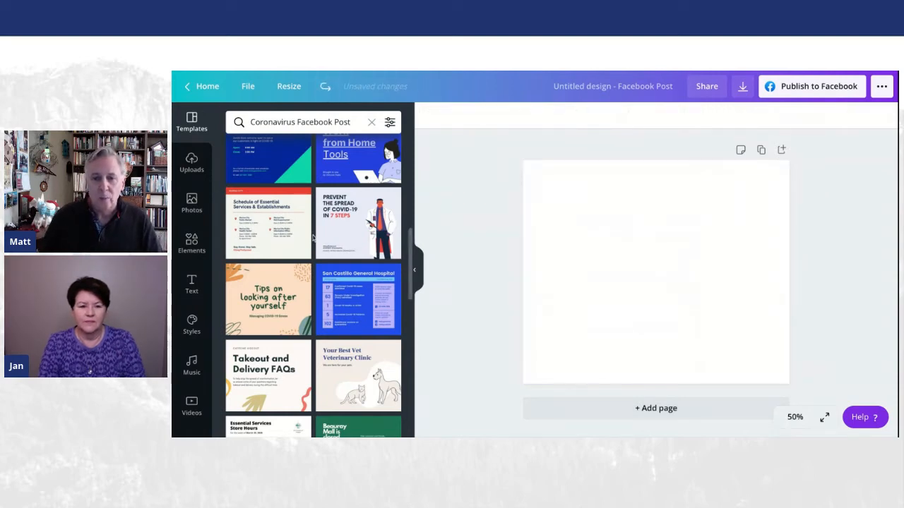
# Step: Search templates for 'christmas' and scroll through the holiday Facebook Post results
pyautogui.click(300, 122)
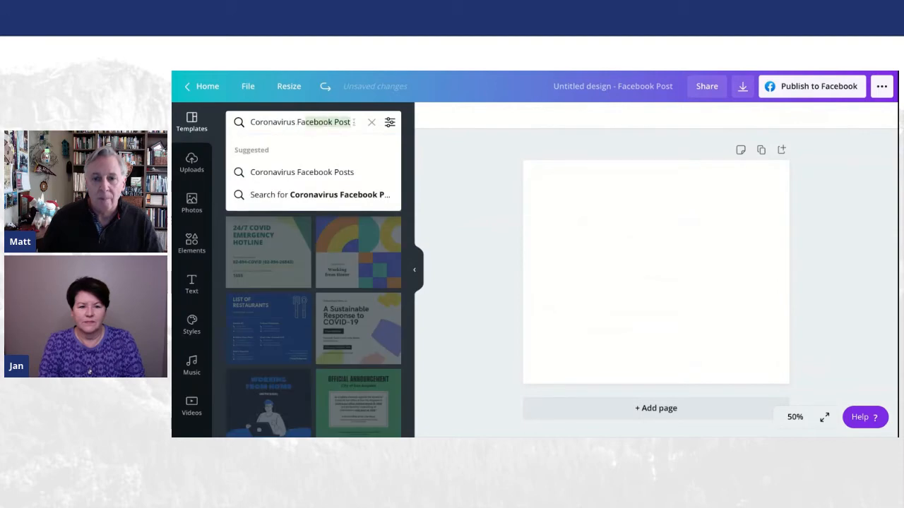
pyautogui.write('christ')
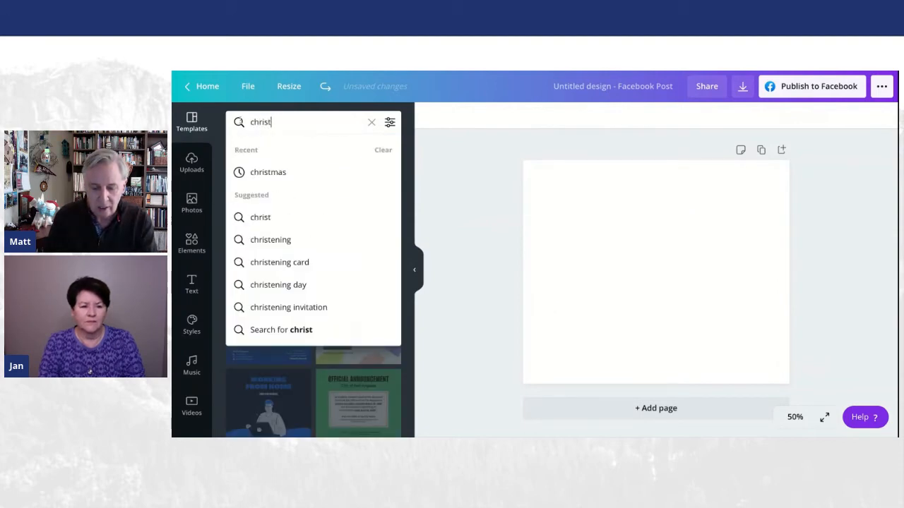
pyautogui.click(268, 171)
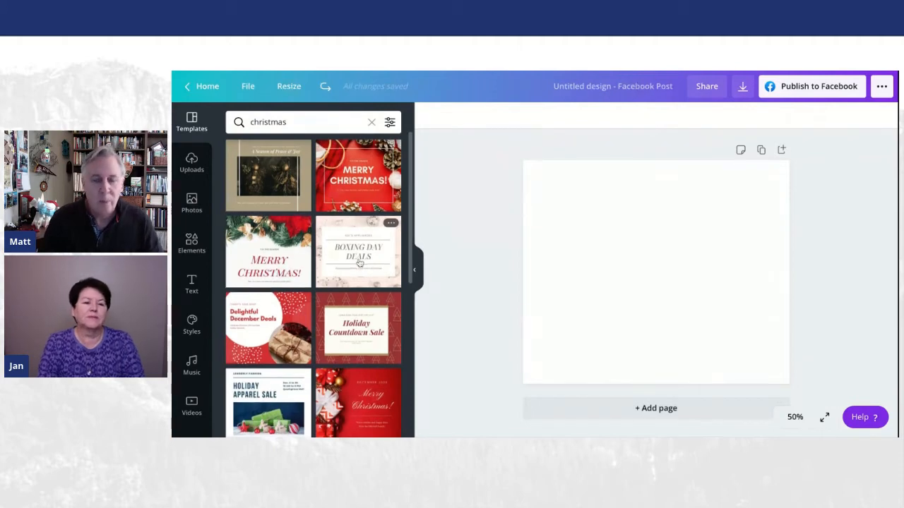
pyautogui.scroll(-3)
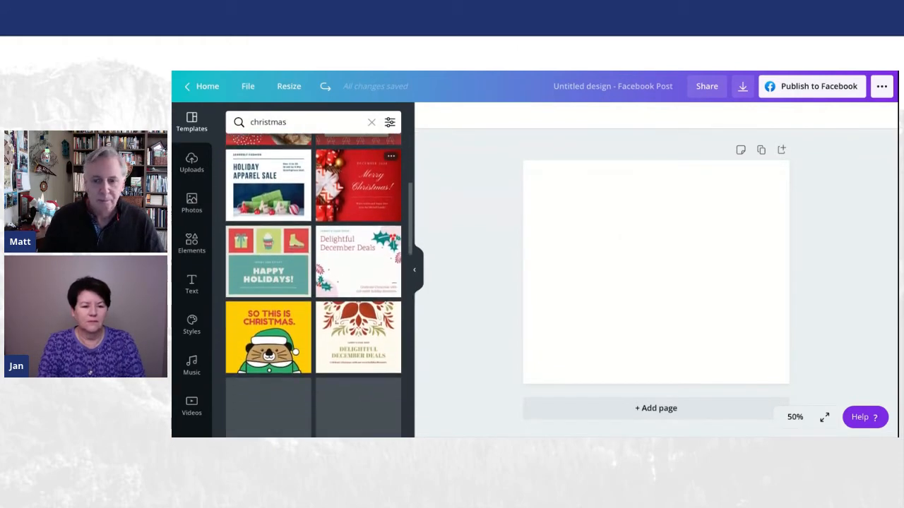
pyautogui.scroll(-3)
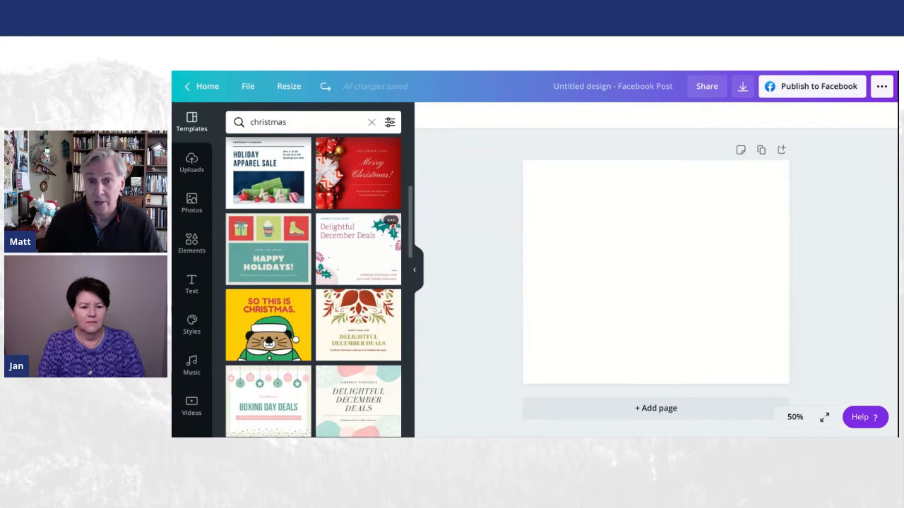
pyautogui.scroll(-3)
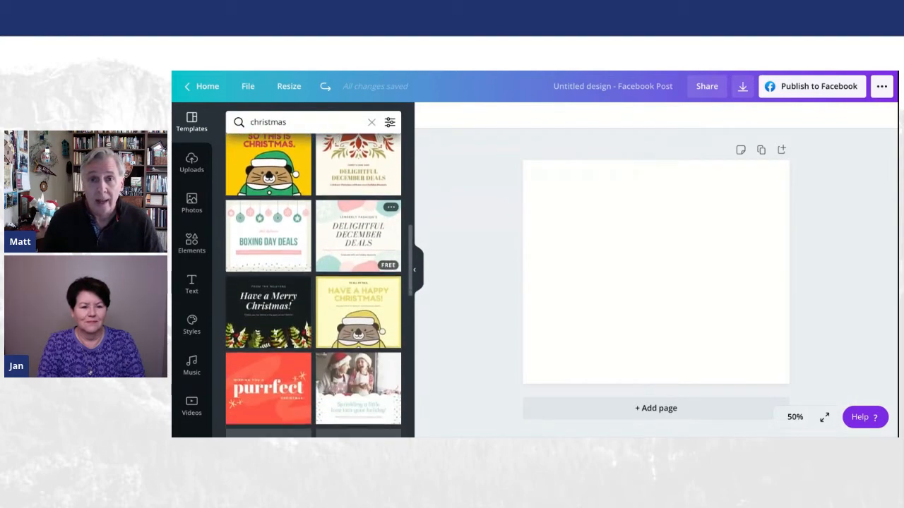
pyautogui.scroll(-3)
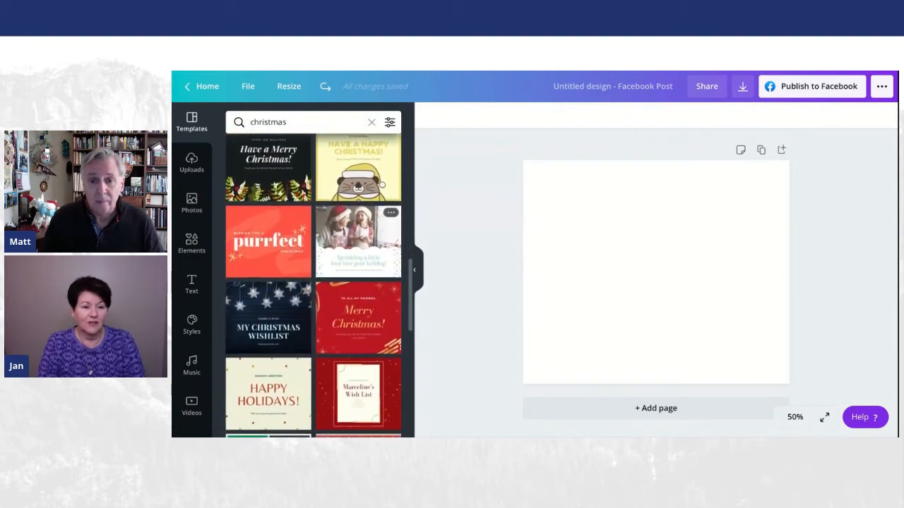
pyautogui.scroll(-3)
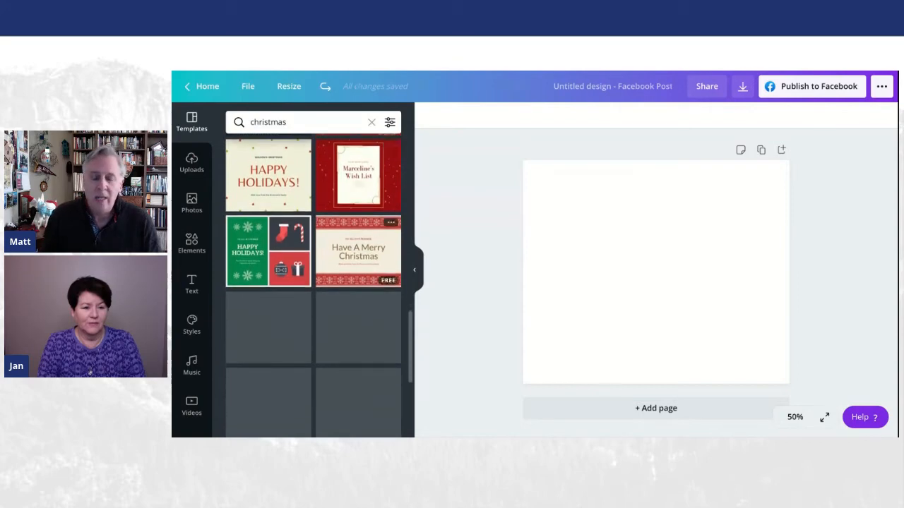
pyautogui.scroll(-3)
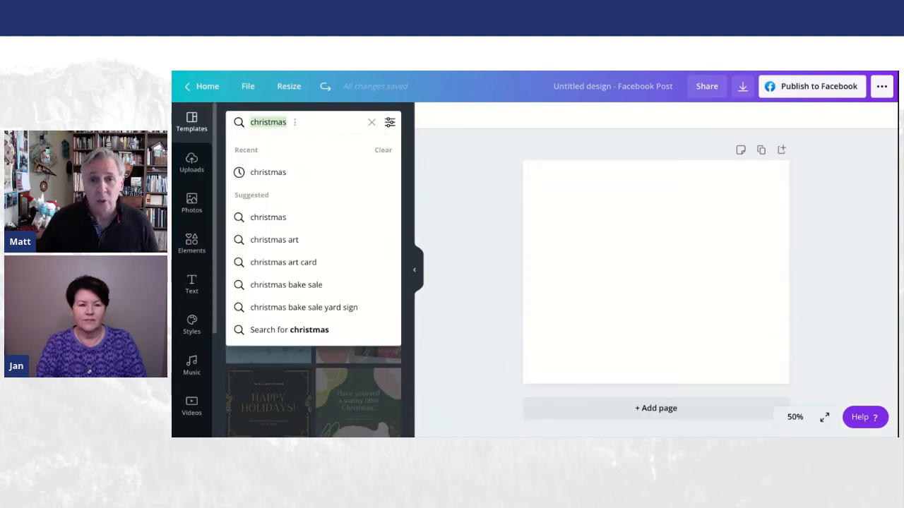
# Step: Try a 'Real Estate' template search, then clear the search box
pyautogui.write('real estate agent')
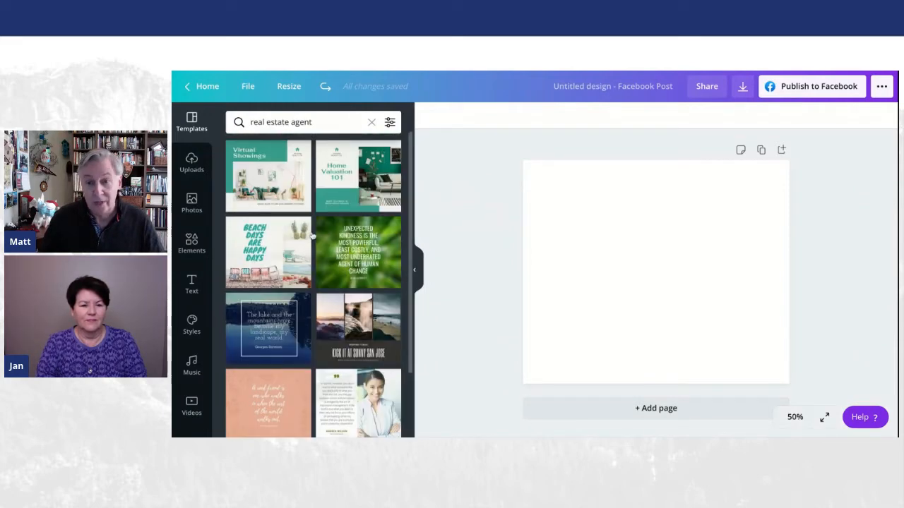
pyautogui.click(296, 122)
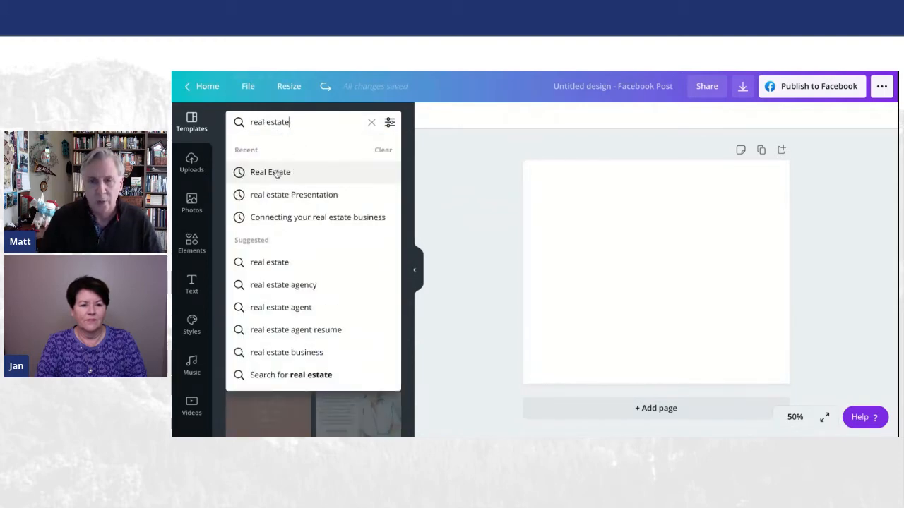
pyautogui.click(270, 173)
pyautogui.write('R')
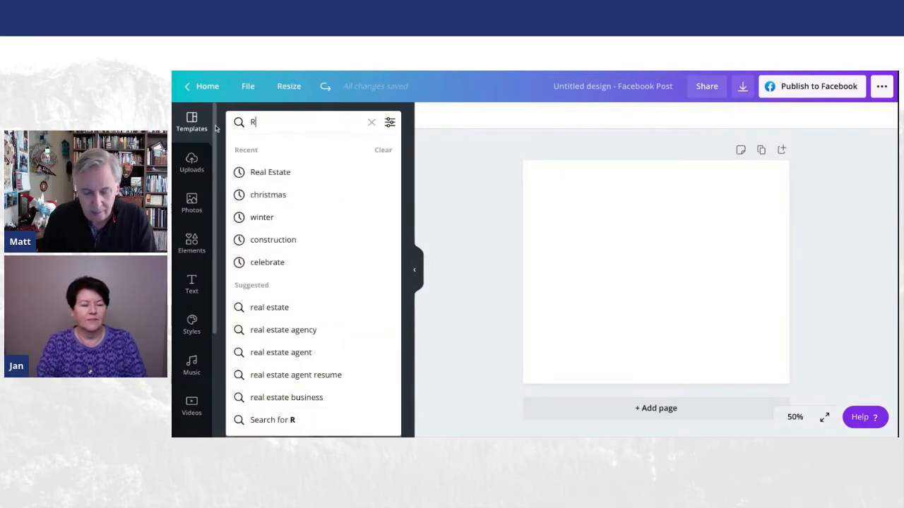
pyautogui.write('eal Esta')
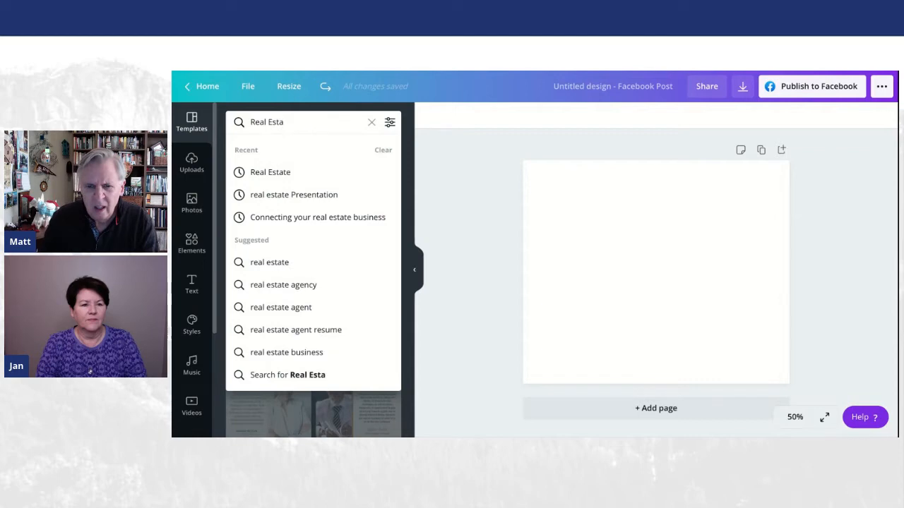
pyautogui.click(371, 122)
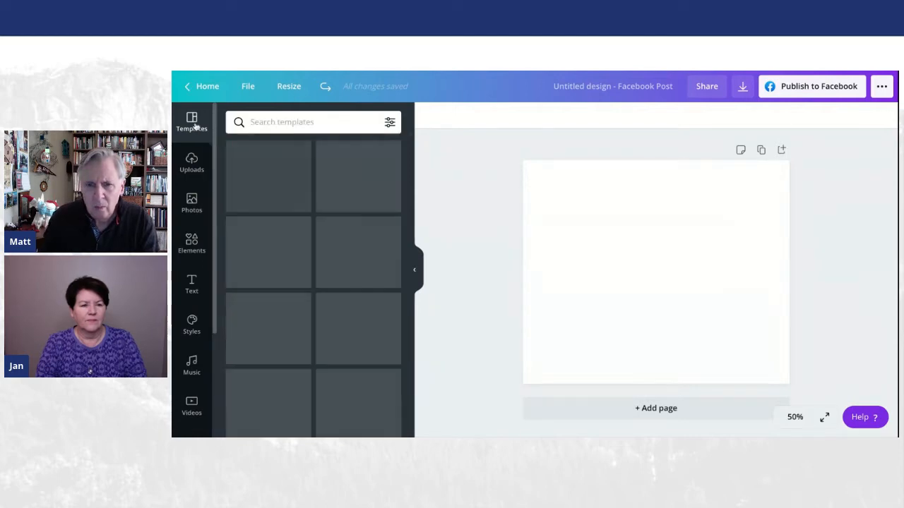
# Step: Retype 'Real Estate', run the search, then return to default template suggestions
pyautogui.click(310, 121)
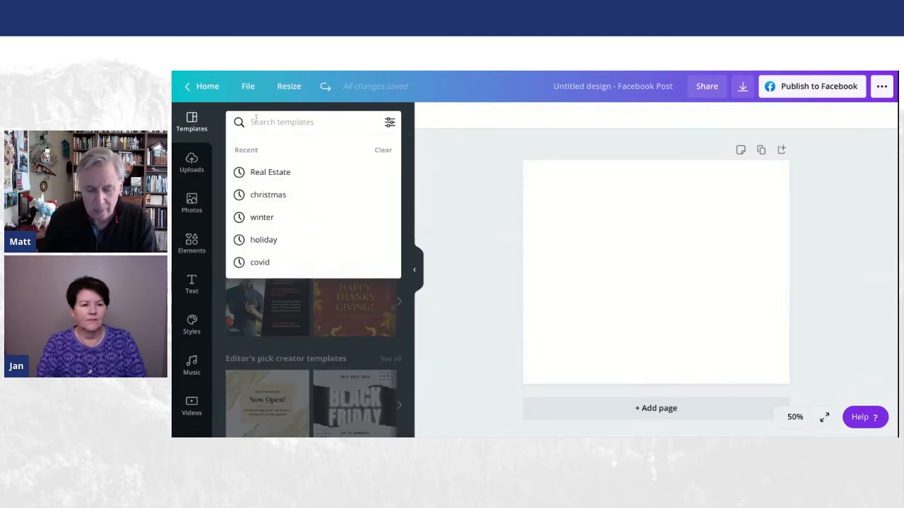
pyautogui.write('Real Esta')
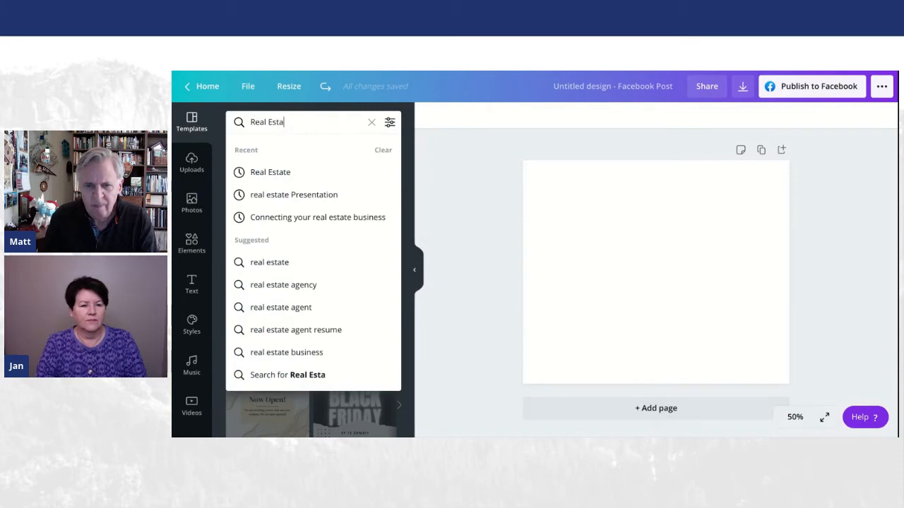
pyautogui.write('te')
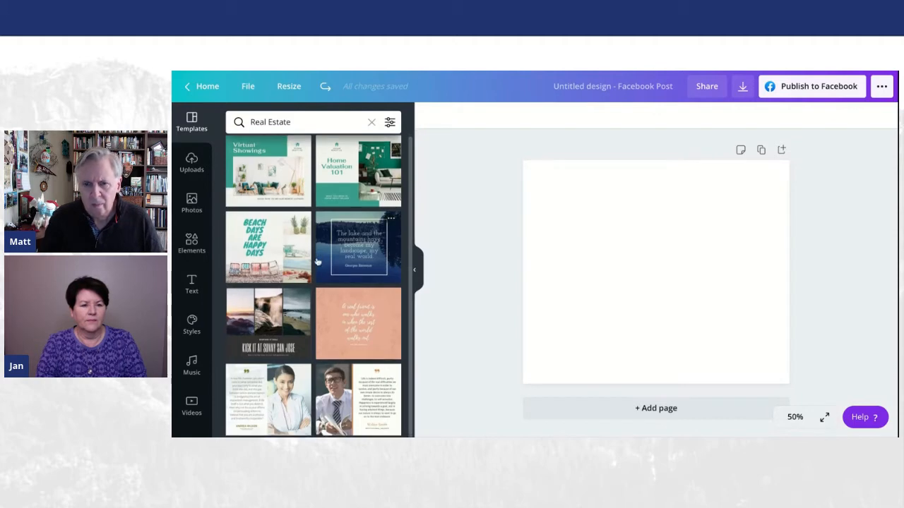
pyautogui.click(372, 121)
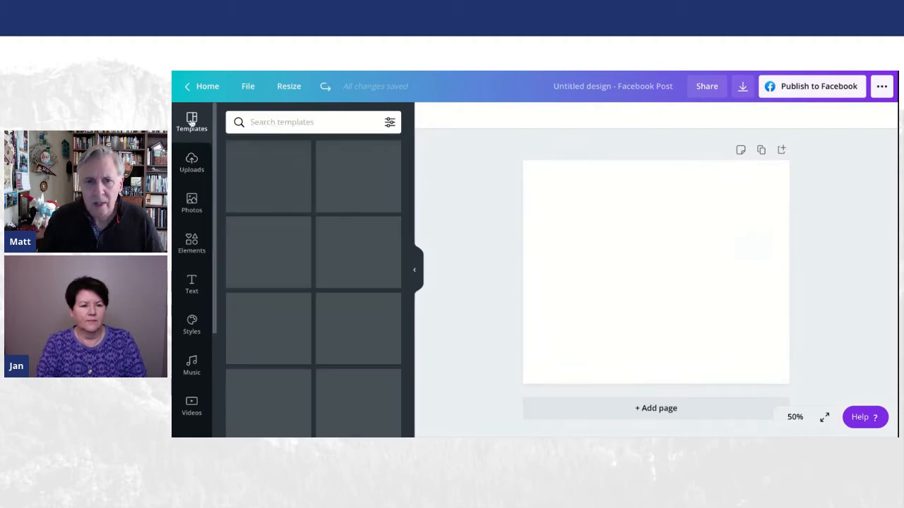
pyautogui.write('Real Estate')
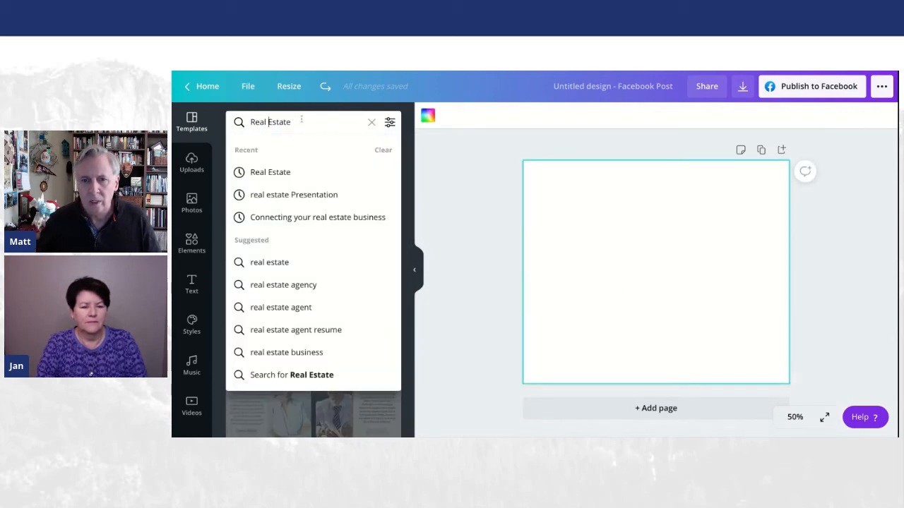
pyautogui.click(269, 262)
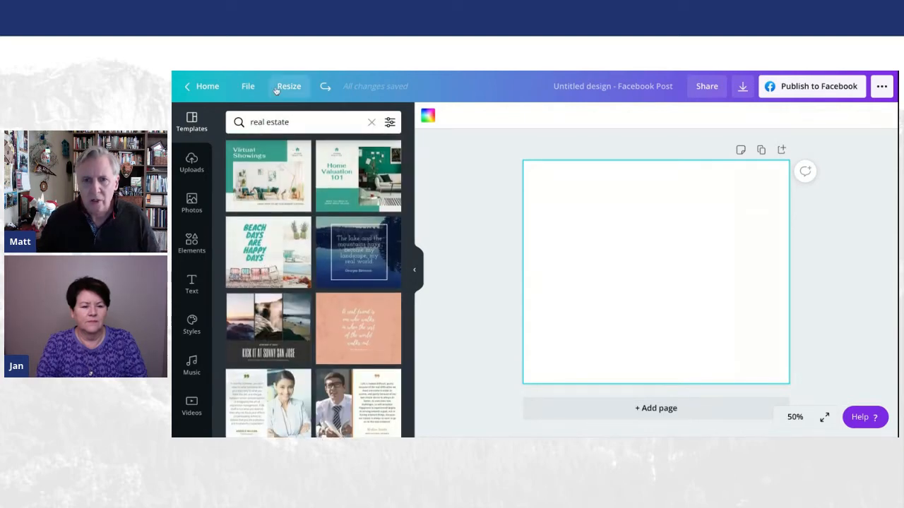
pyautogui.click(371, 121)
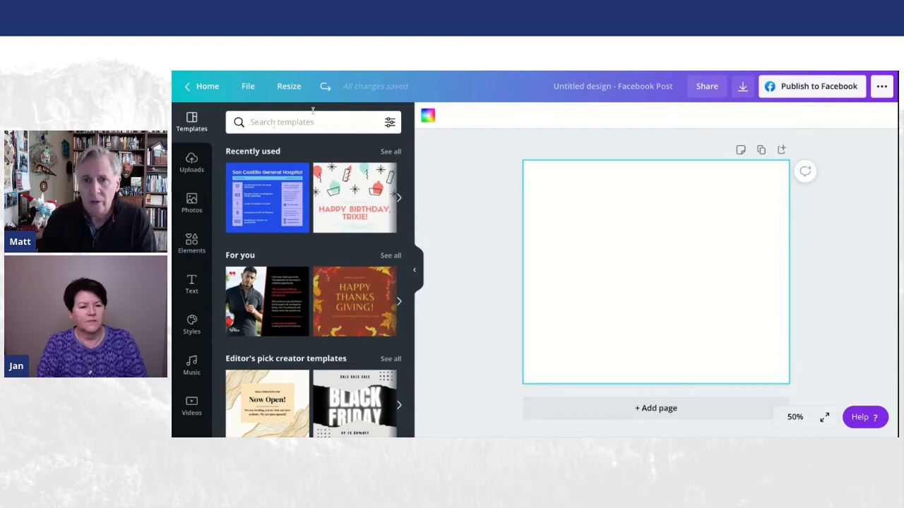
# Step: Resize the blank design from Facebook Post to Instagram Post dimensions
pyautogui.click(288, 86)
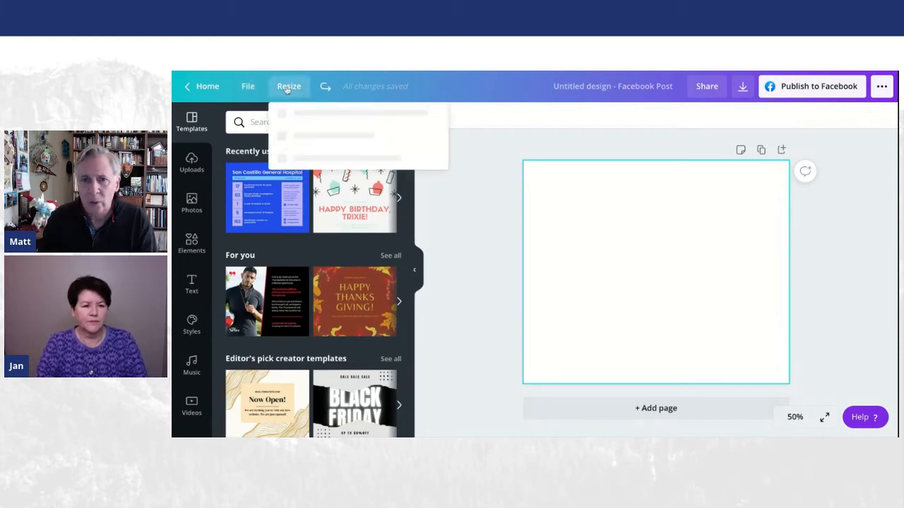
pyautogui.click(289, 86)
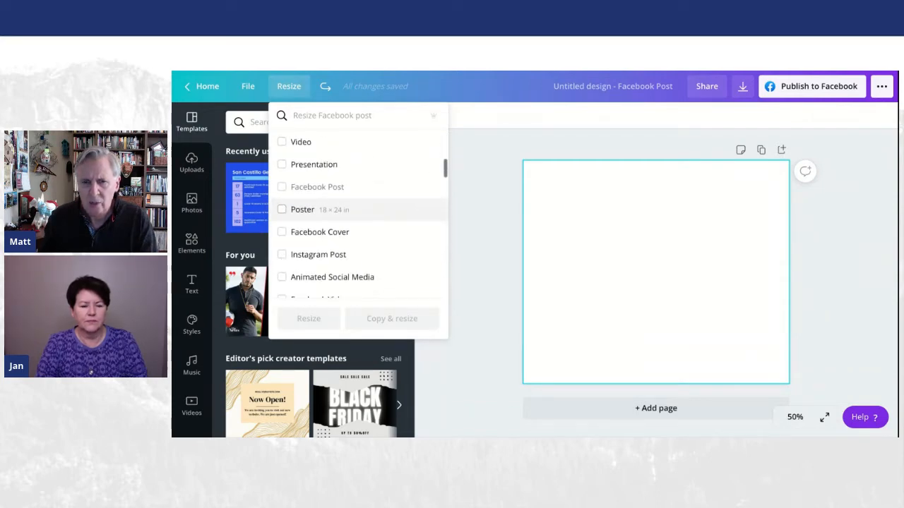
pyautogui.click(282, 252)
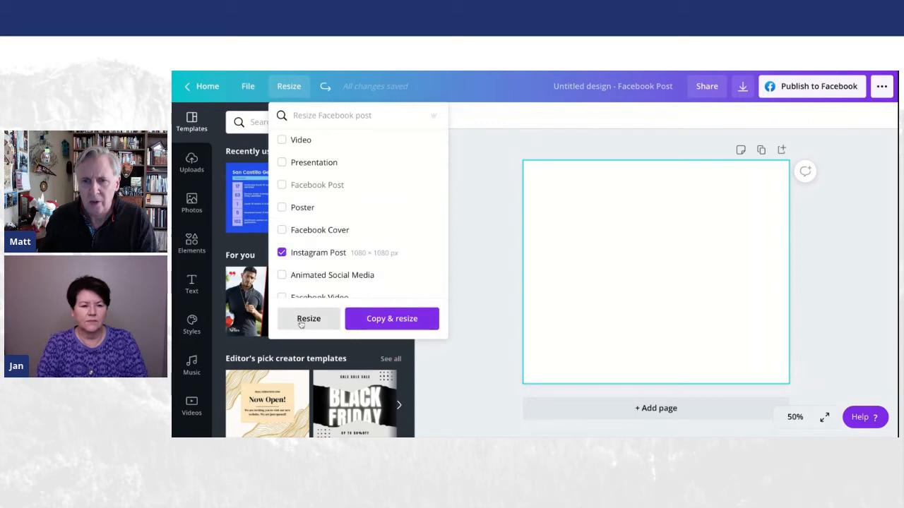
pyautogui.click(308, 319)
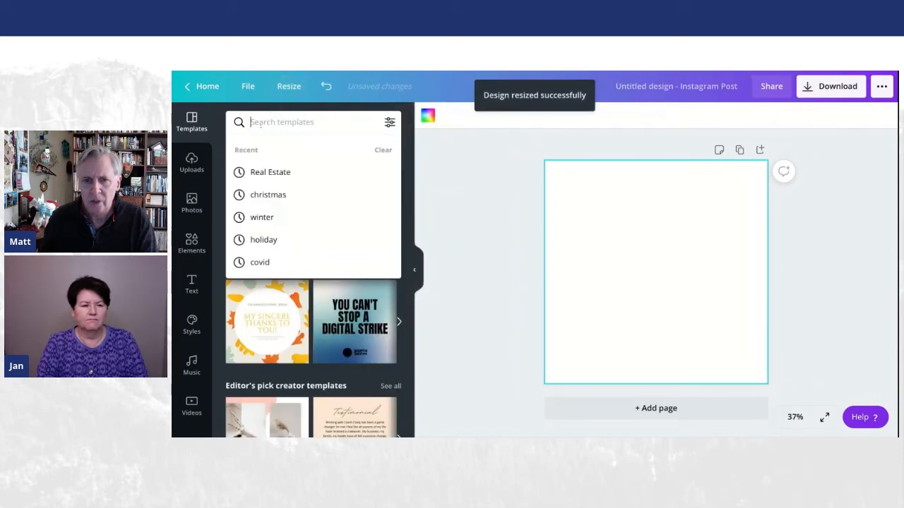
# Step: Search 'real estate' templates and scroll through results like Open House and Sellers' Seminar
pyautogui.write('real')
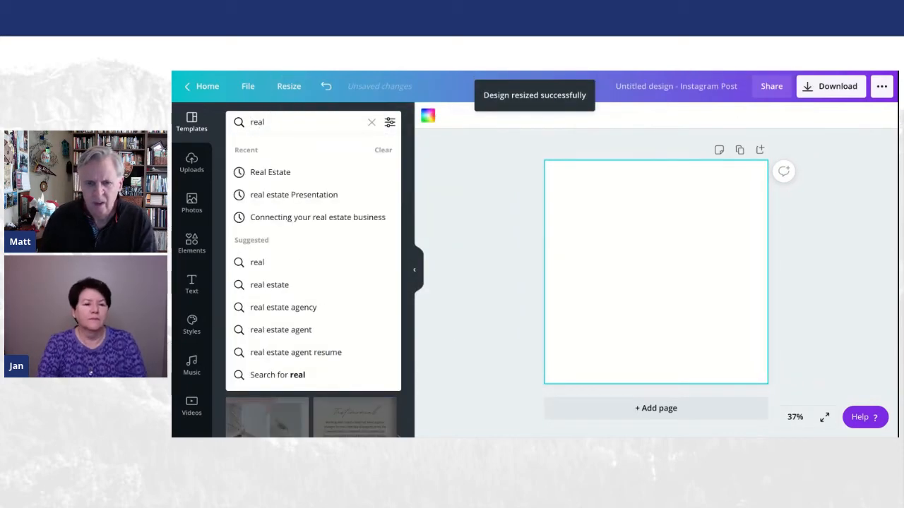
pyautogui.click(270, 171)
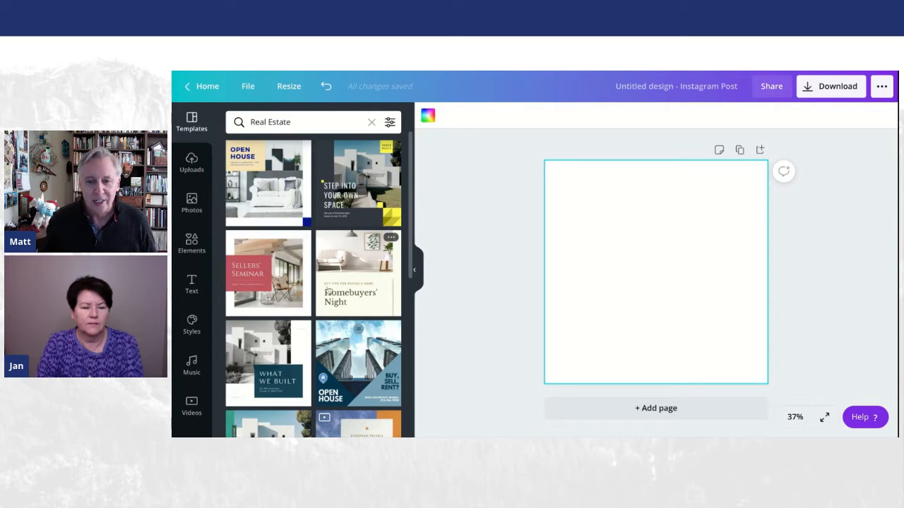
pyautogui.scroll(-3)
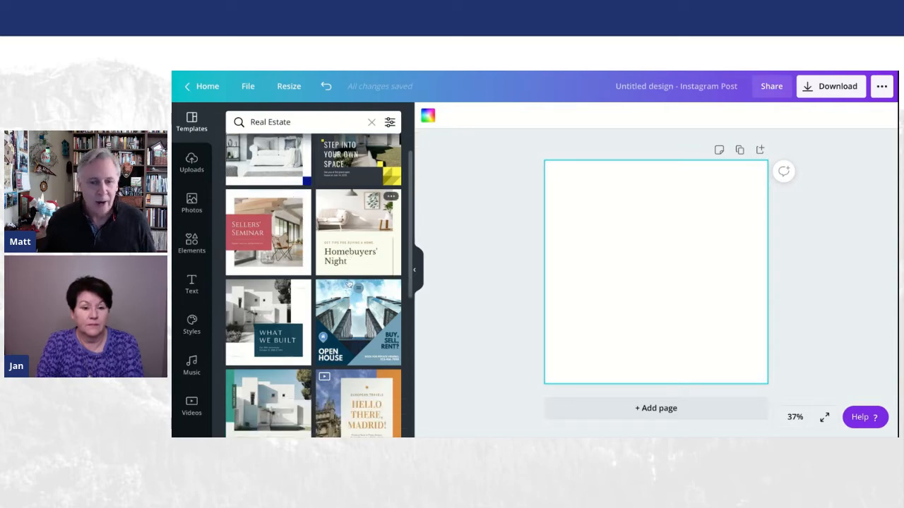
pyautogui.scroll(-3)
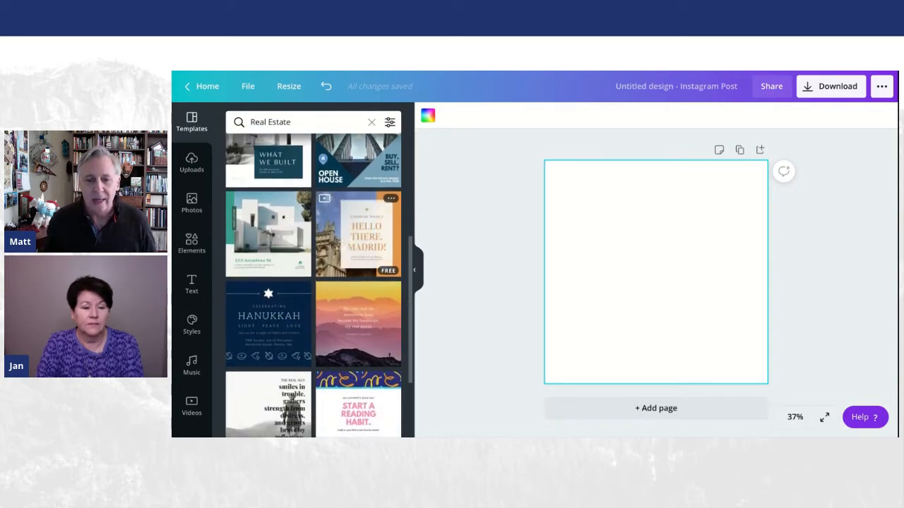
pyautogui.scroll(-3)
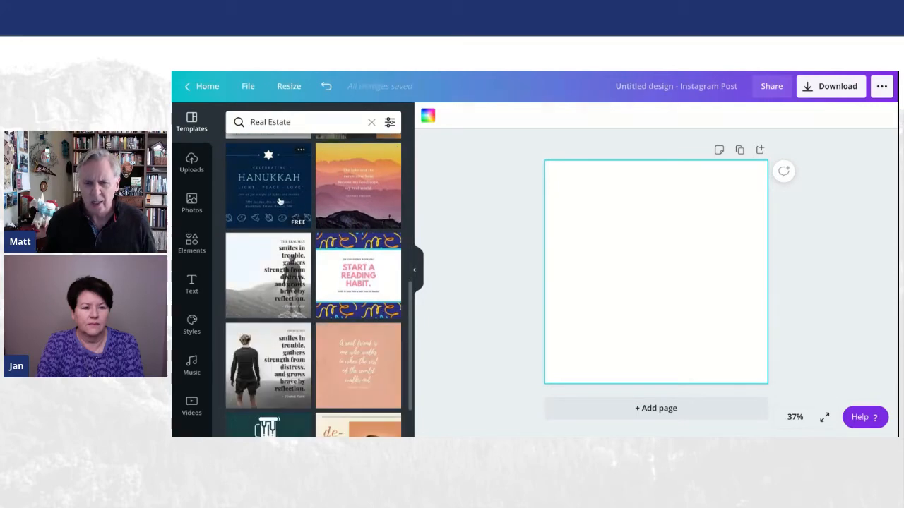
pyautogui.scroll(-3)
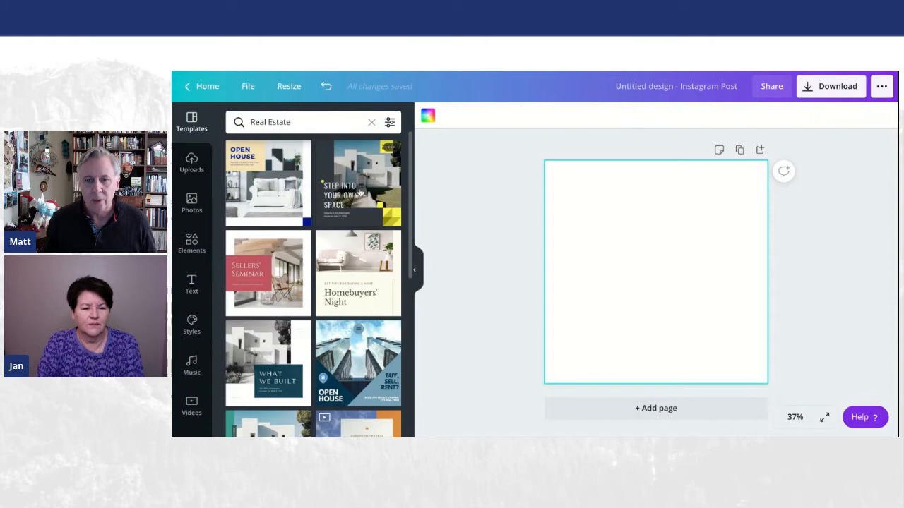
# Step: Apply the 'Step Into Your Own Space' template and deselect the background
pyautogui.click(358, 182)
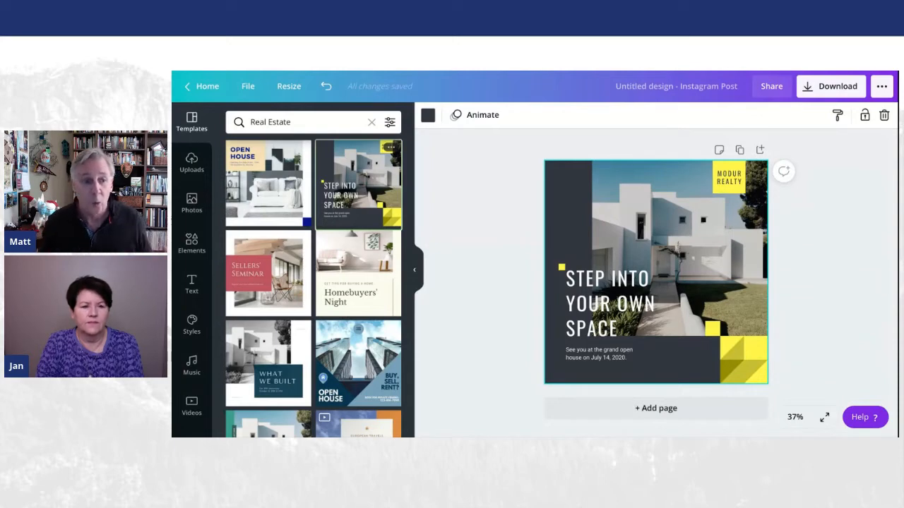
pyautogui.click(729, 176)
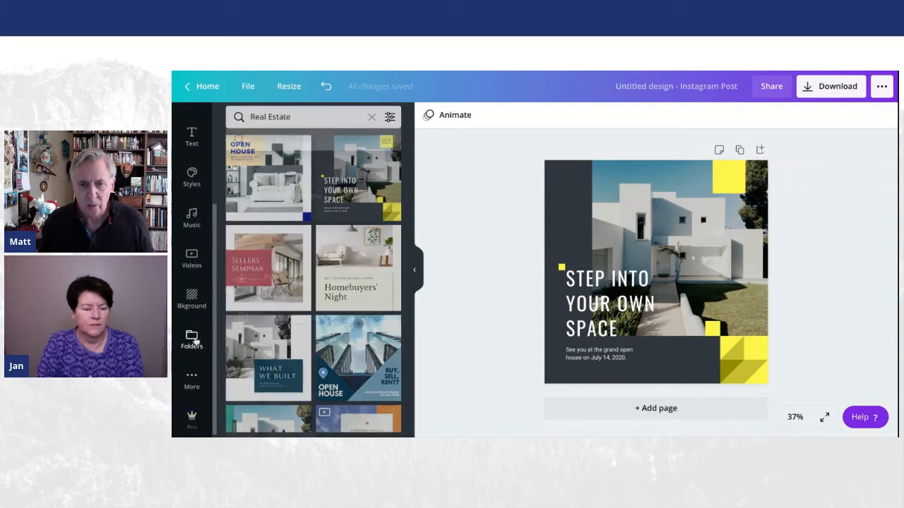
# Step: Drop a WBNL Coaching logo from Logos into the top-right yellow brand box
pyautogui.click(191, 339)
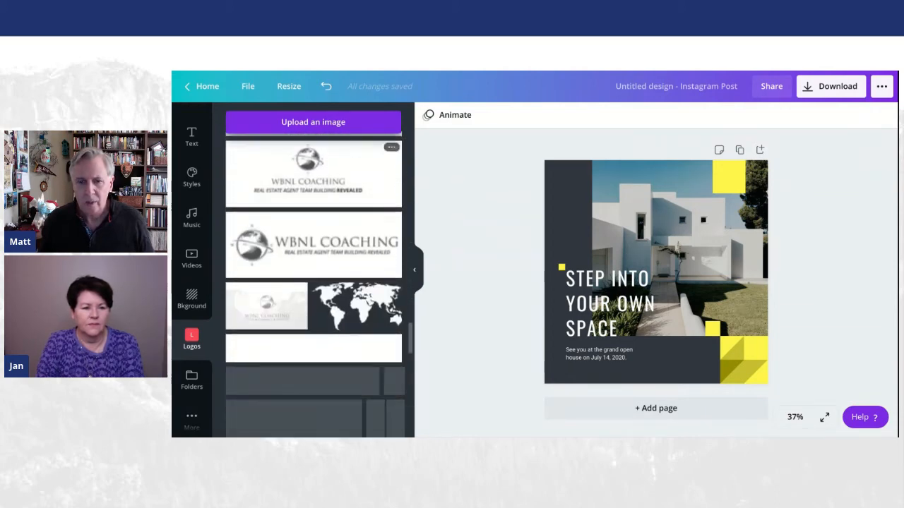
pyautogui.scroll(-3)
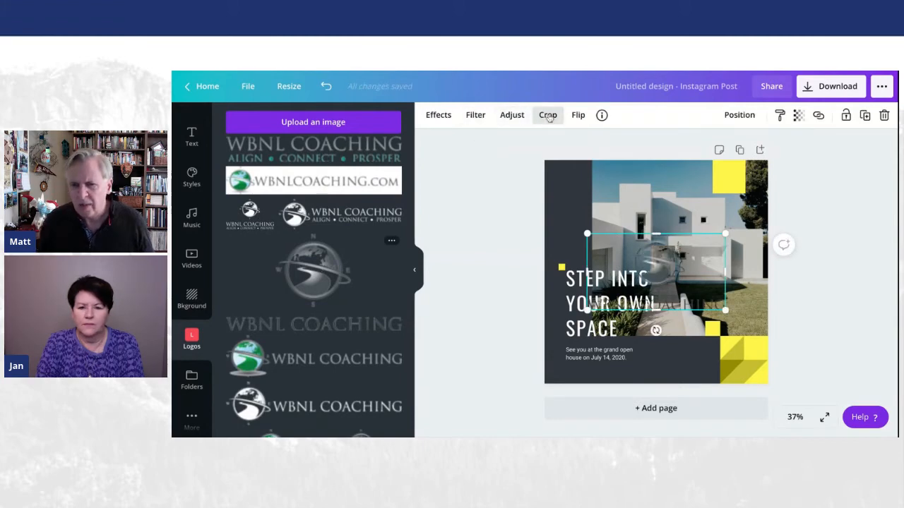
pyautogui.click(547, 116)
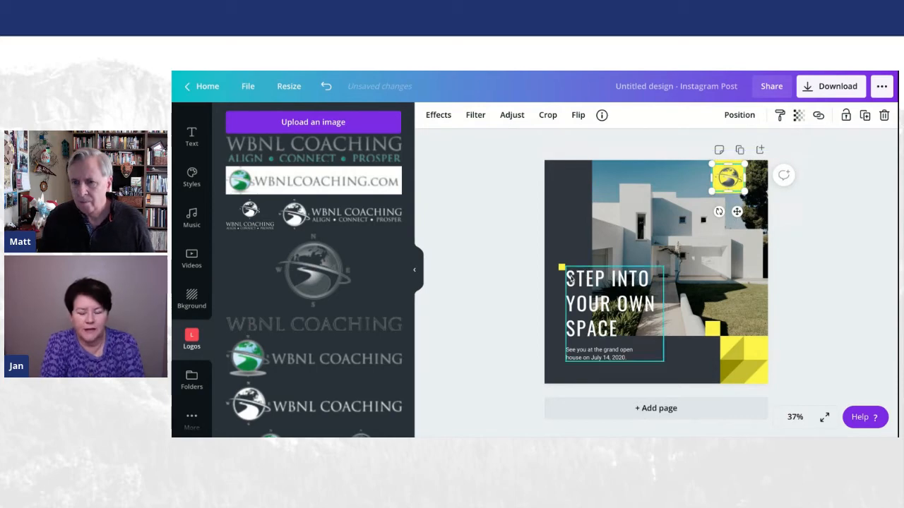
# Step: Change the heading to 'CANVA CORNER' and deselect the title text group
pyautogui.click(609, 304)
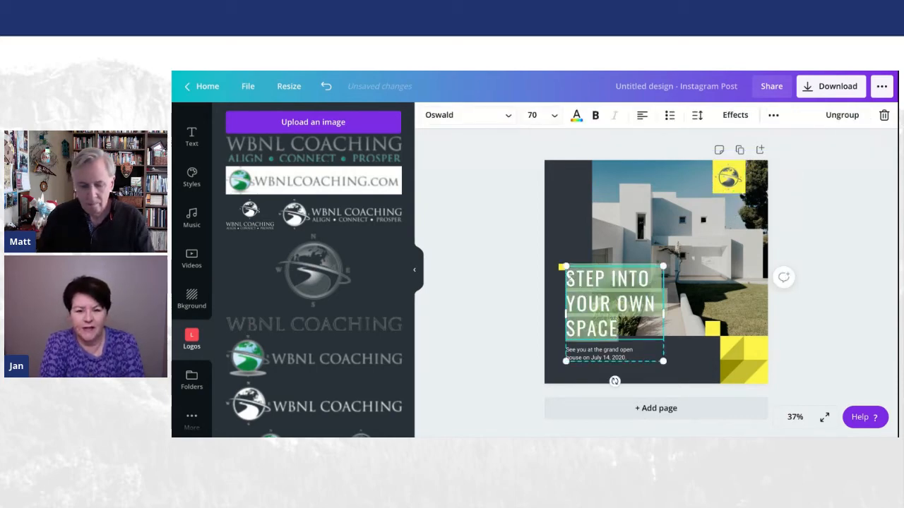
pyautogui.write('CANVA')
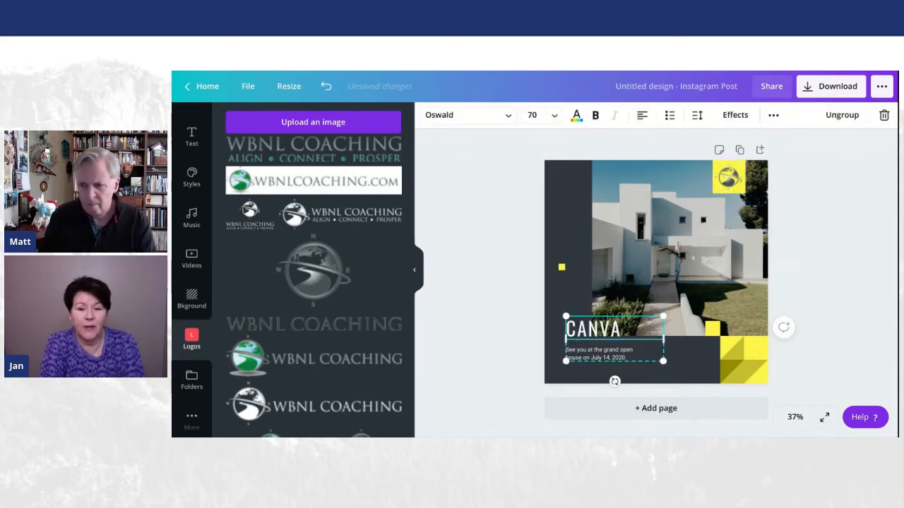
pyautogui.write('CORNER')
pyautogui.click(614, 354)
pyautogui.write('very Wednesday')
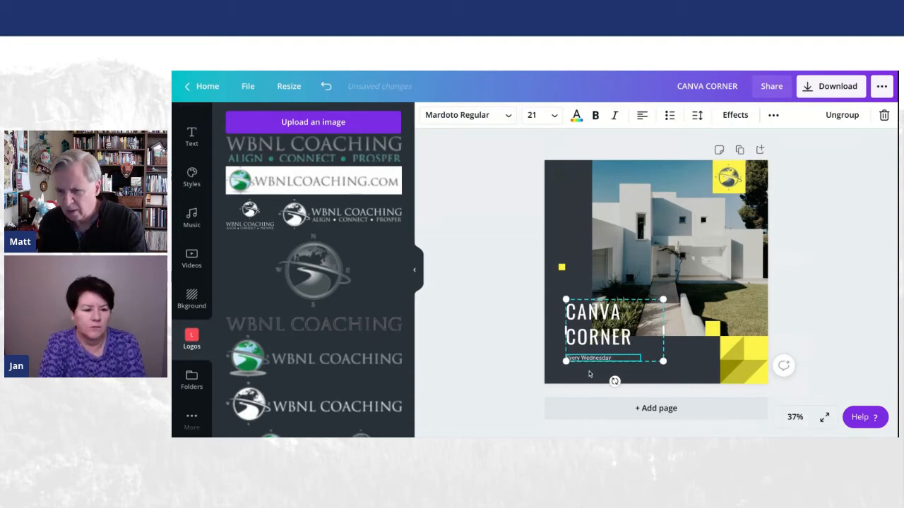
pyautogui.click(500, 254)
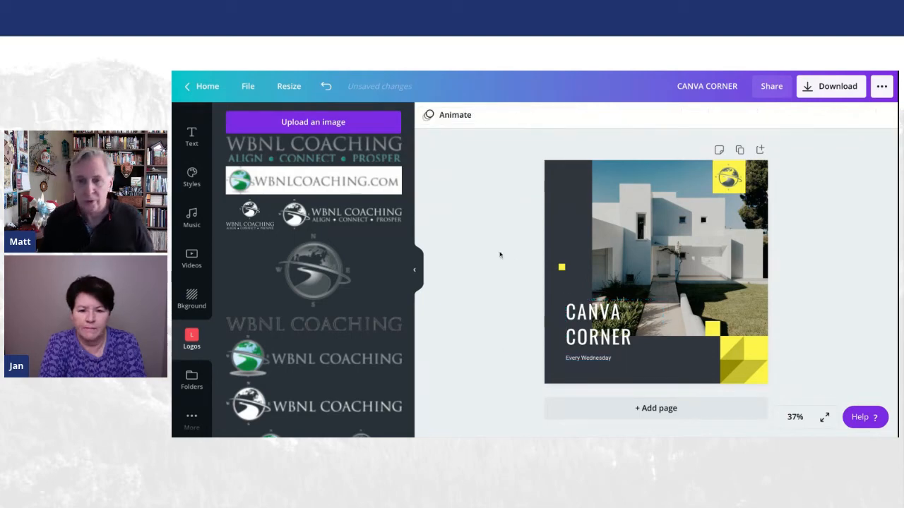
pyautogui.click(191, 380)
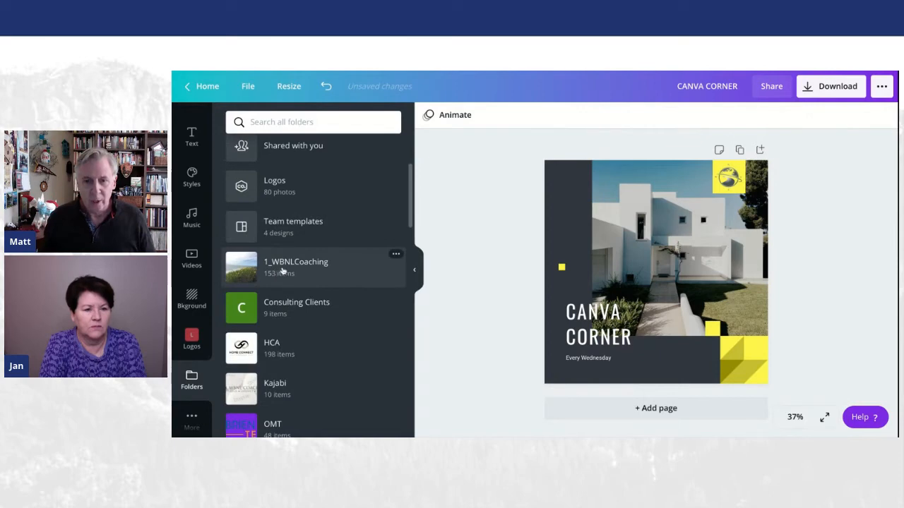
# Step: Scroll through the saved image folders and the Apps and Integrations list
pyautogui.scroll(-3)
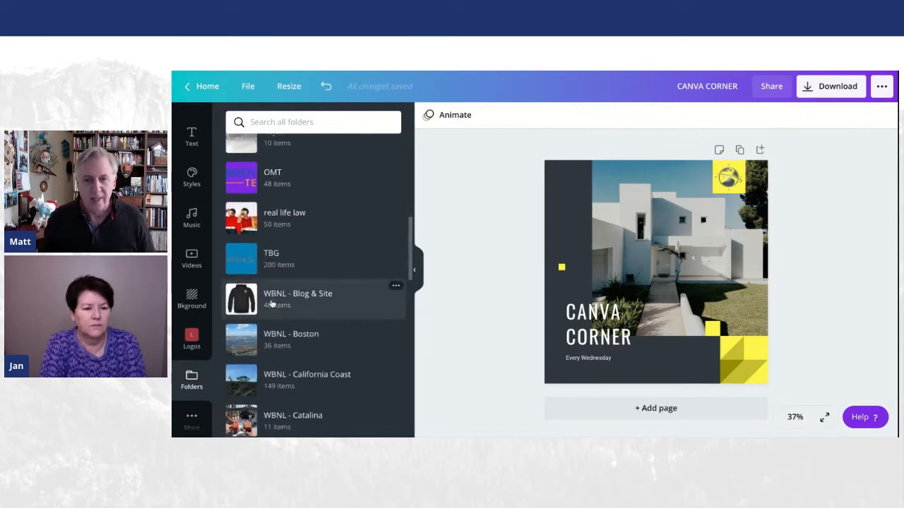
pyautogui.scroll(-3)
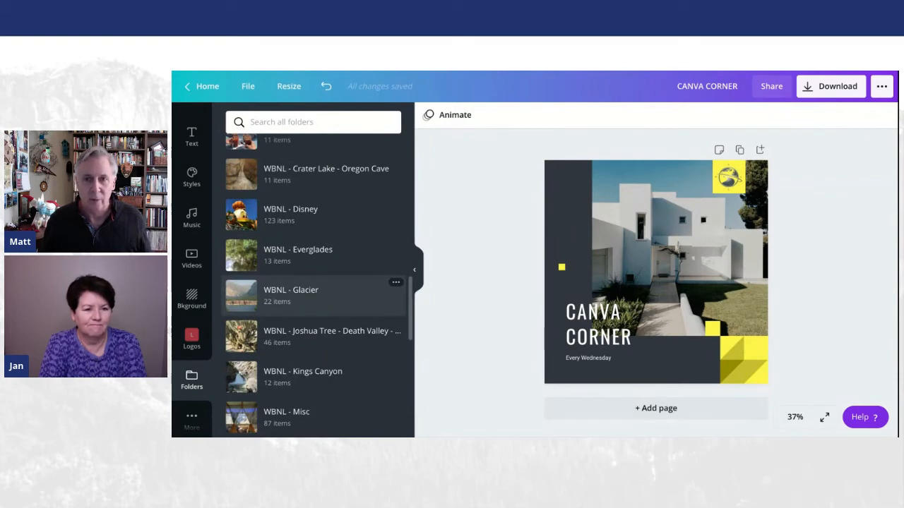
pyautogui.scroll(-3)
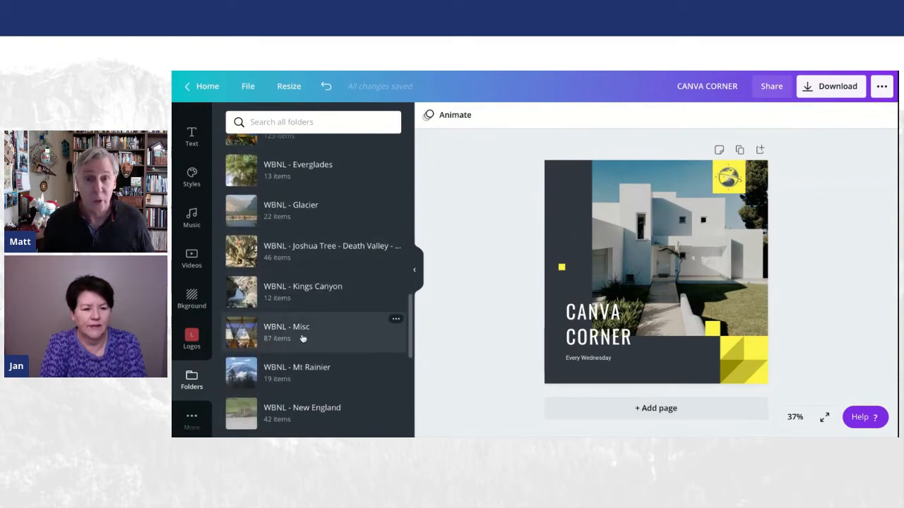
pyautogui.scroll(-3)
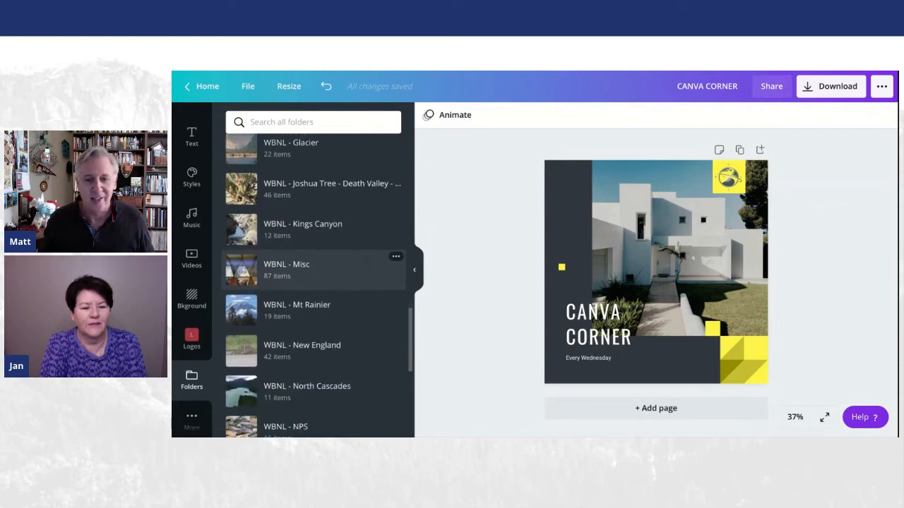
pyautogui.scroll(-3)
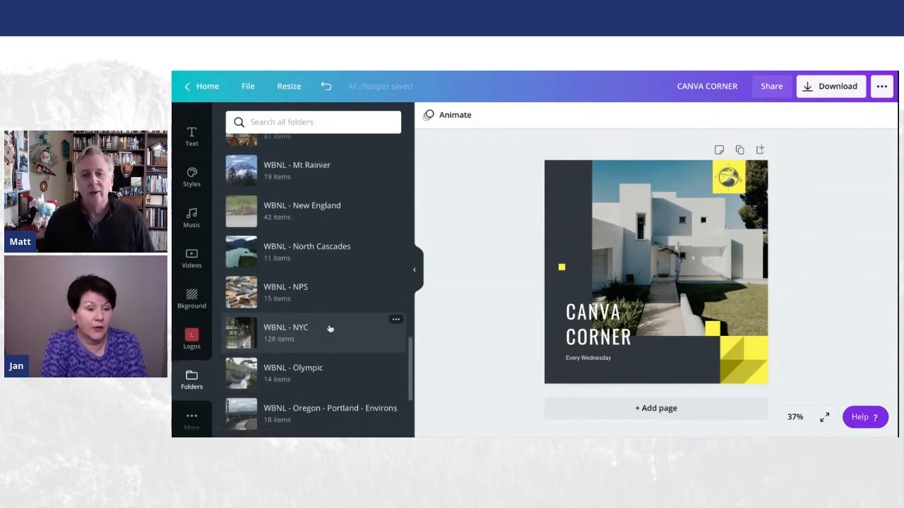
pyautogui.scroll(-3)
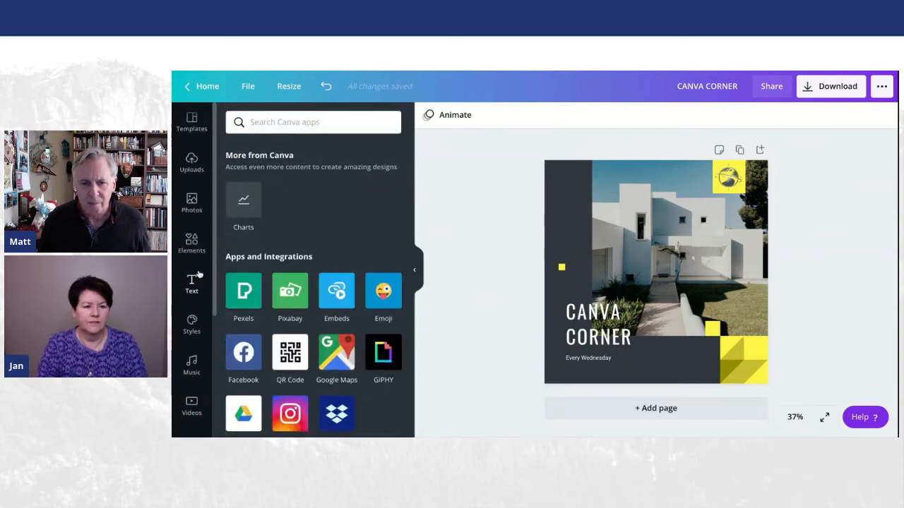
# Step: Add the uploaded waving-man photo with its background removed to the right of the house
pyautogui.click(191, 162)
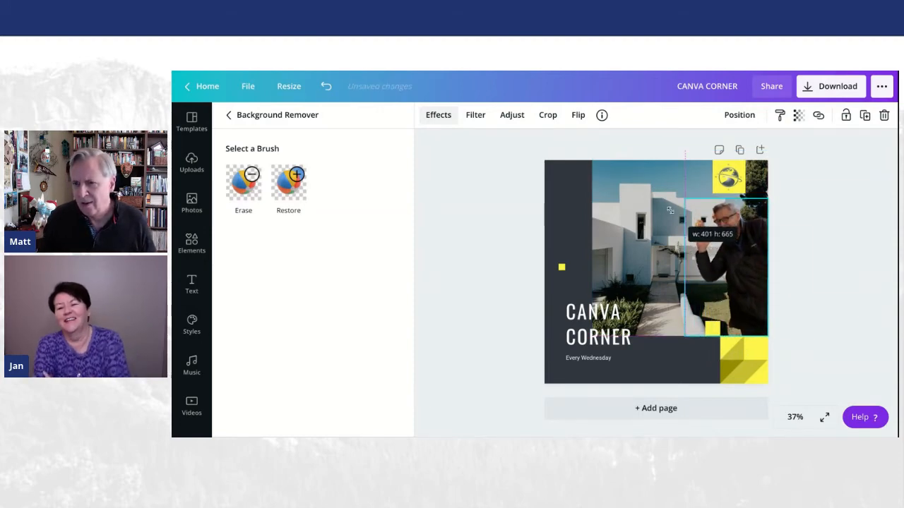
pyautogui.click(191, 163)
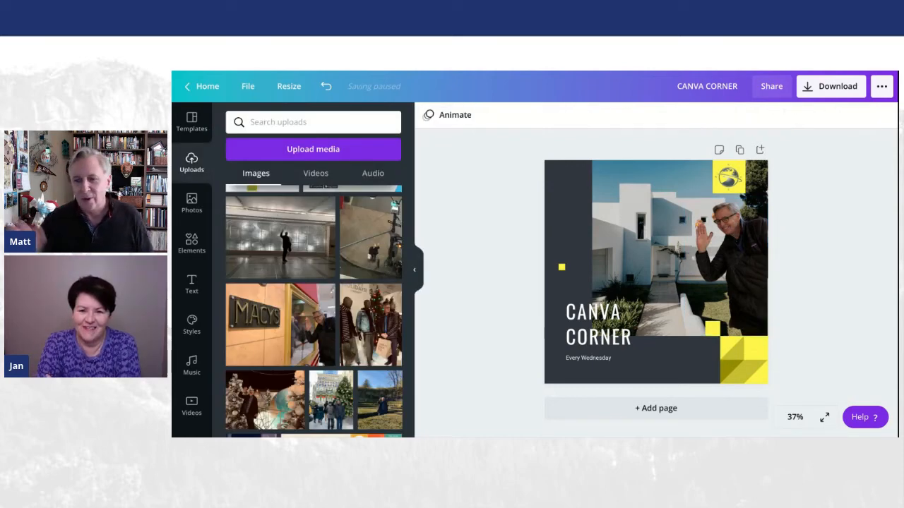
pyautogui.click(706, 255)
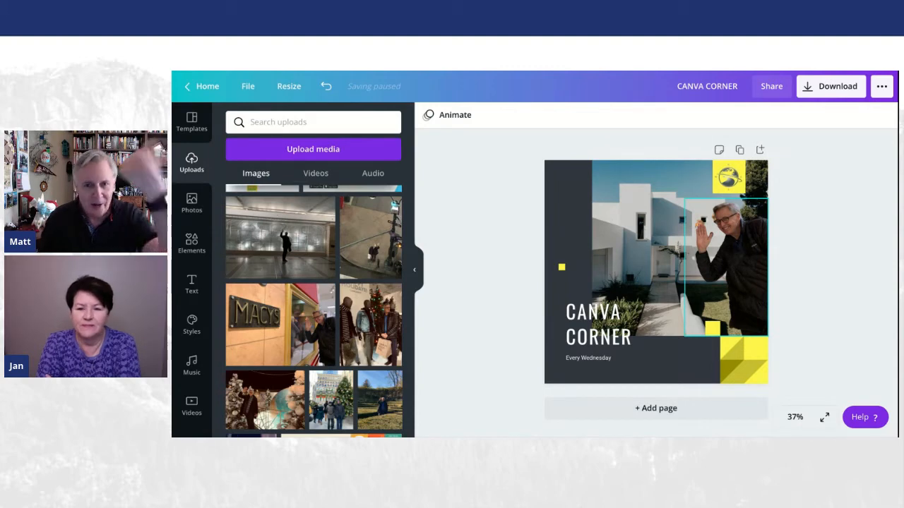
pyautogui.click(500, 274)
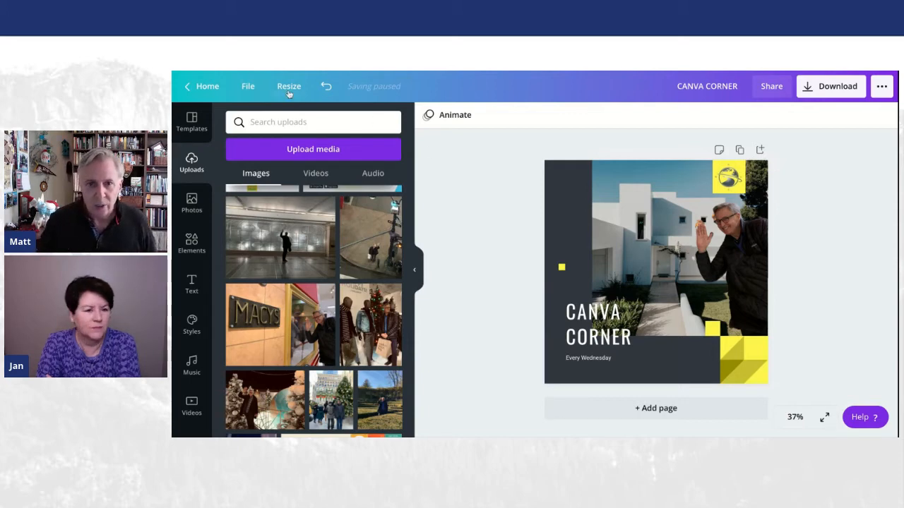
# Step: Resize the design to the Facebook Post format, 940 × 788 px
pyautogui.click(289, 86)
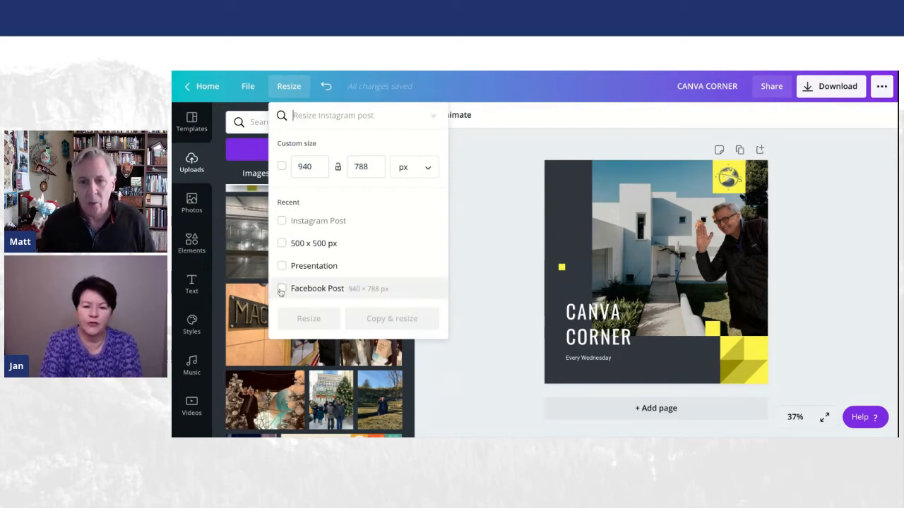
pyautogui.click(281, 288)
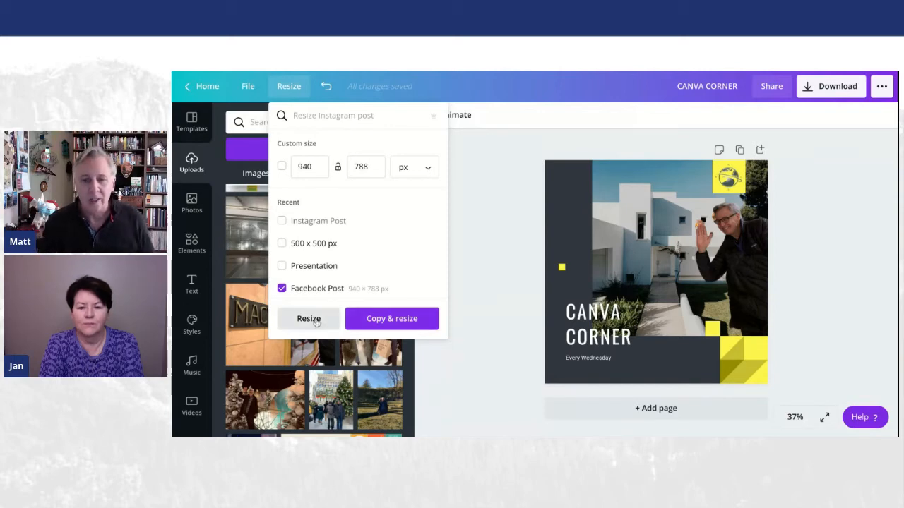
pyautogui.click(308, 319)
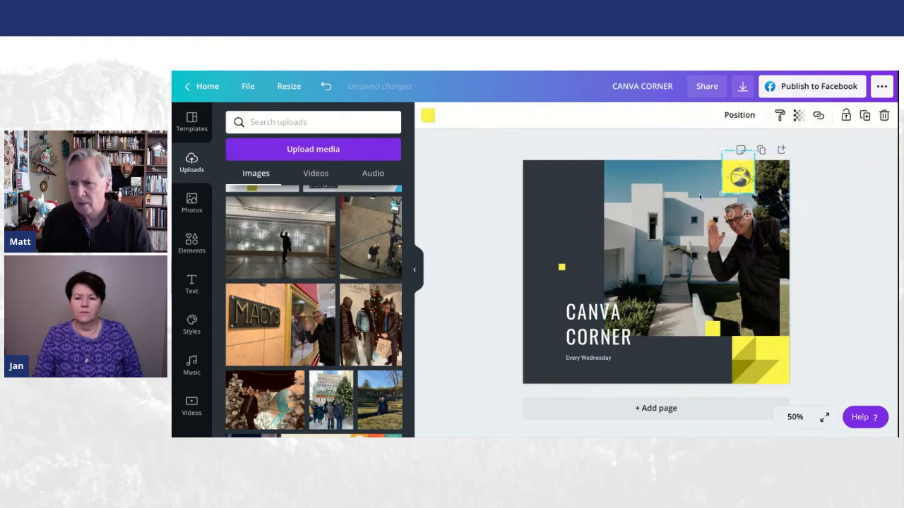
# Step: Enlarge the CANVA CORNER title block into the dark left area, then open download options
pyautogui.click(598, 324)
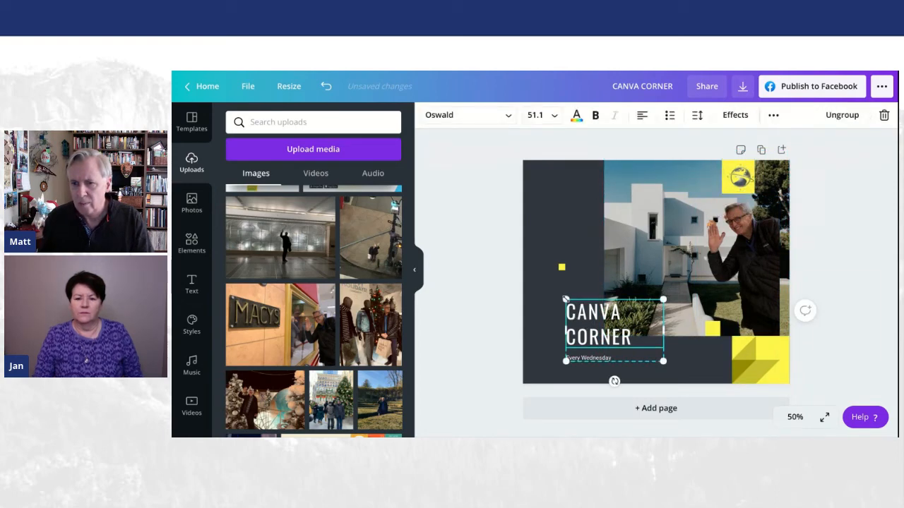
pyautogui.moveTo(565, 299); pyautogui.dragTo(545, 287)
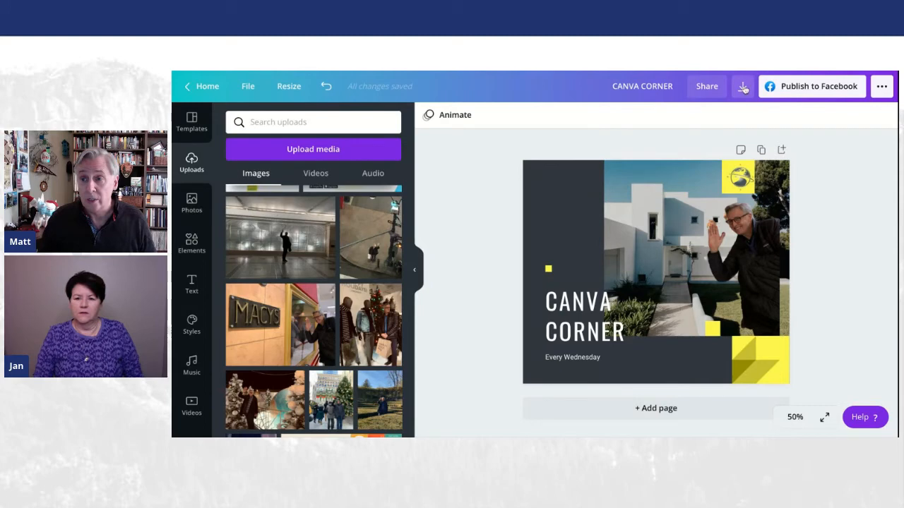
pyautogui.click(742, 86)
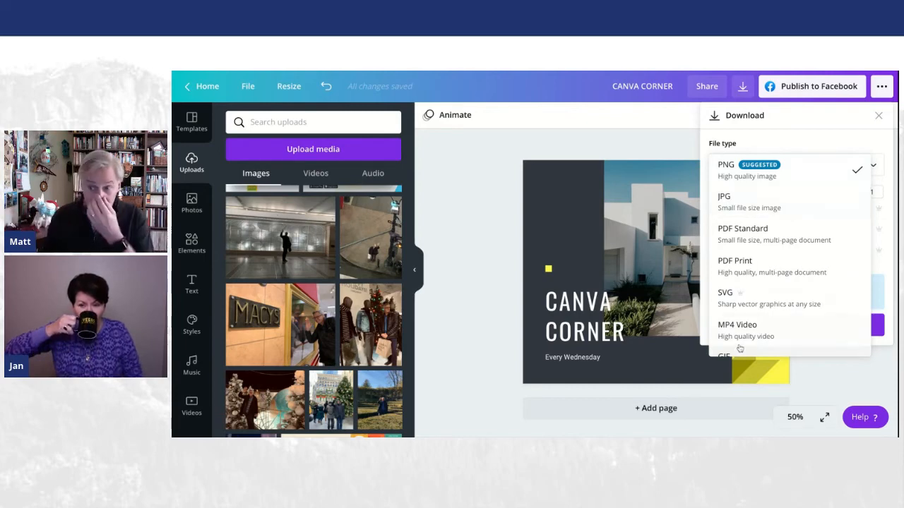
pyautogui.click(725, 164)
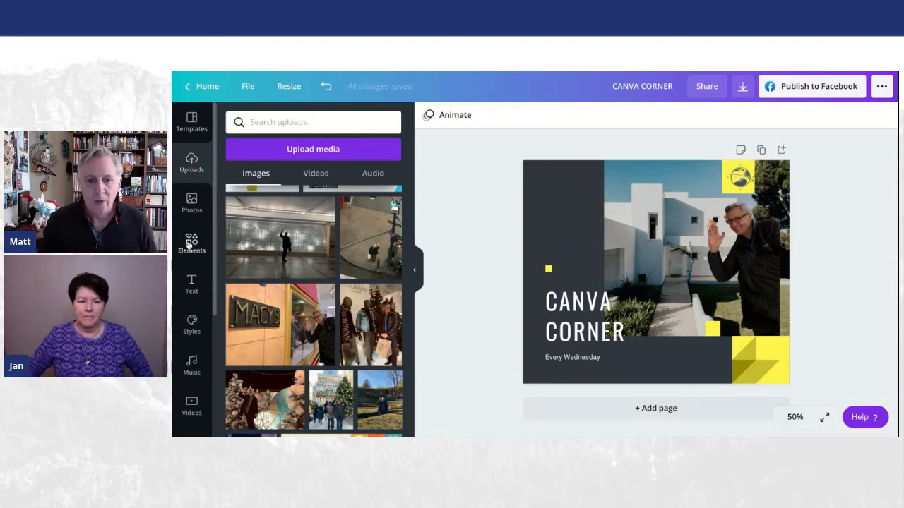
# Step: Add the animated starburst element from the Elements library to the post
pyautogui.click(192, 243)
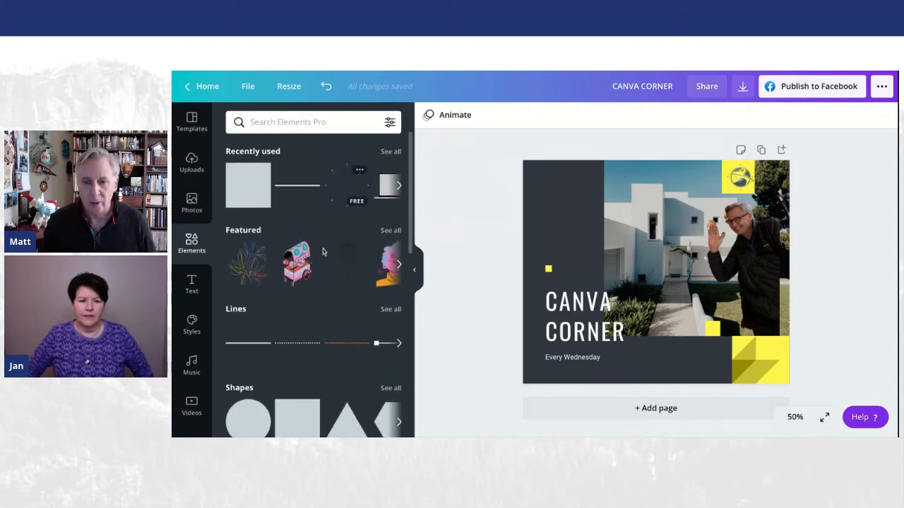
pyautogui.scroll(-3)
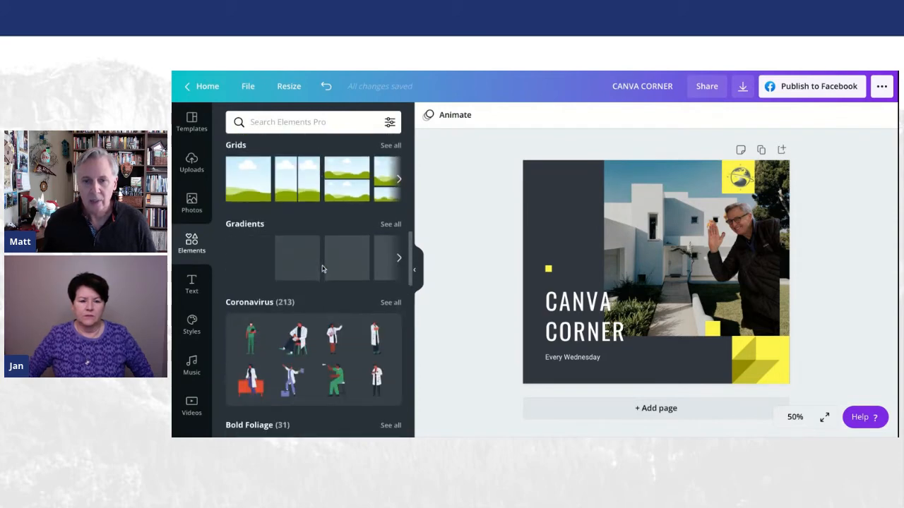
pyautogui.scroll(-3)
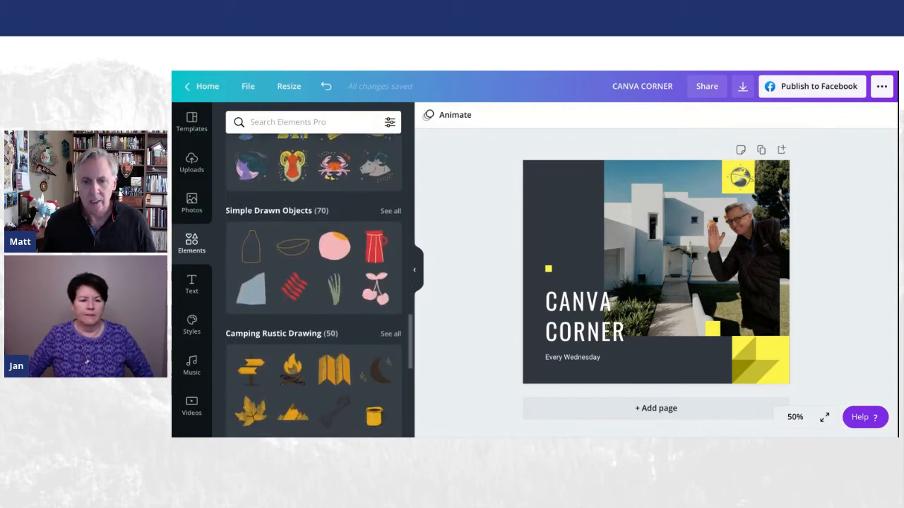
pyautogui.scroll(-3)
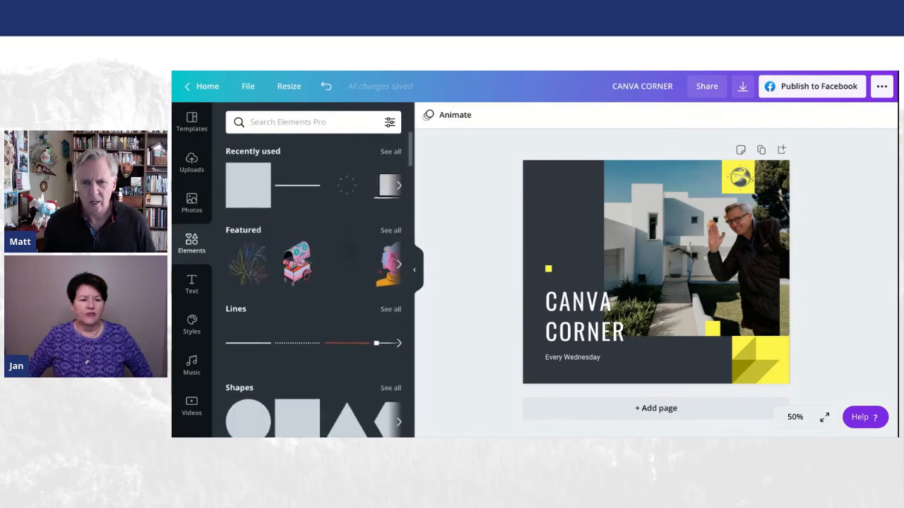
pyautogui.scroll(-3)
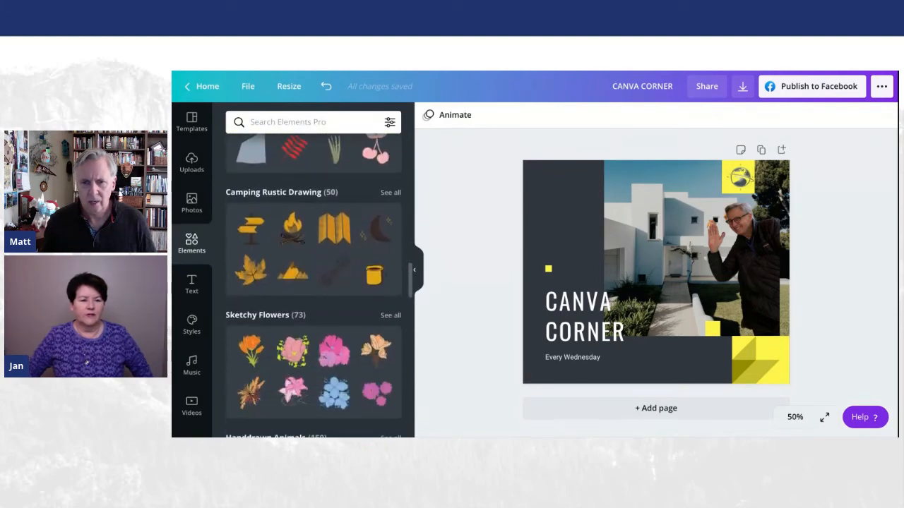
pyautogui.scroll(-3)
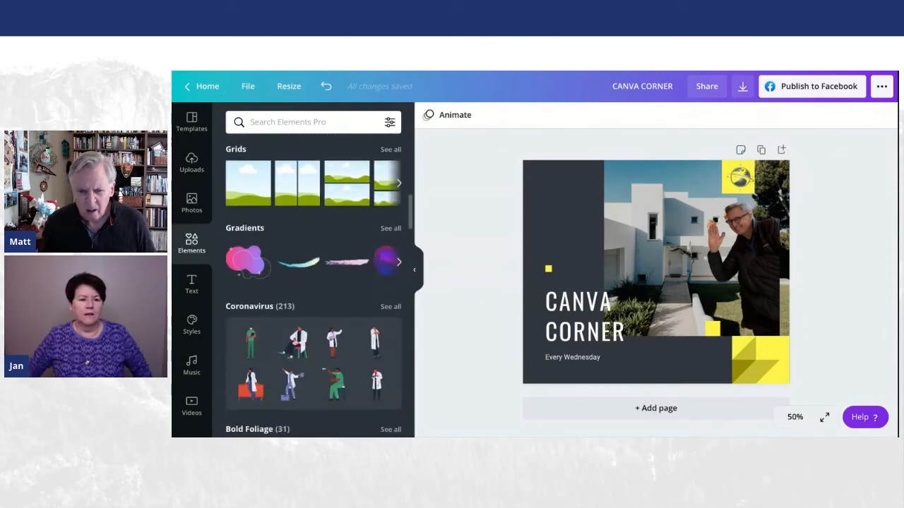
pyautogui.scroll(-3)
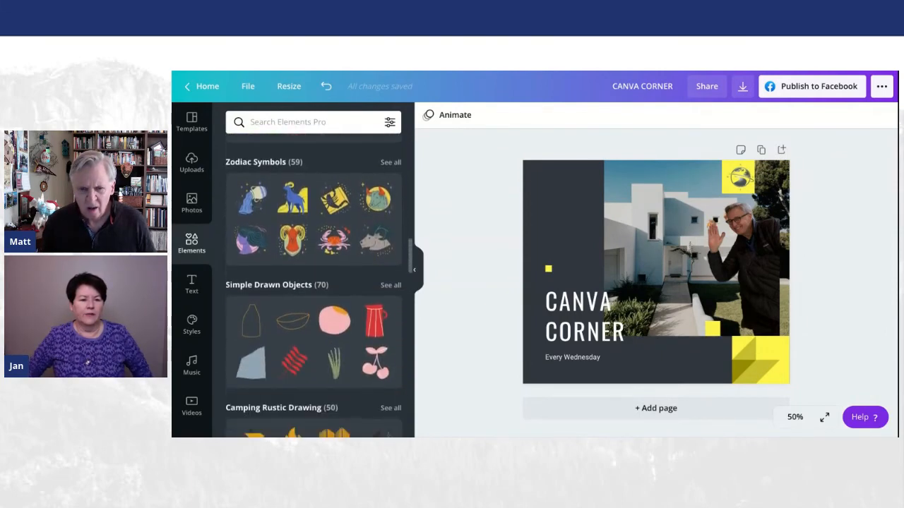
pyautogui.scroll(-3)
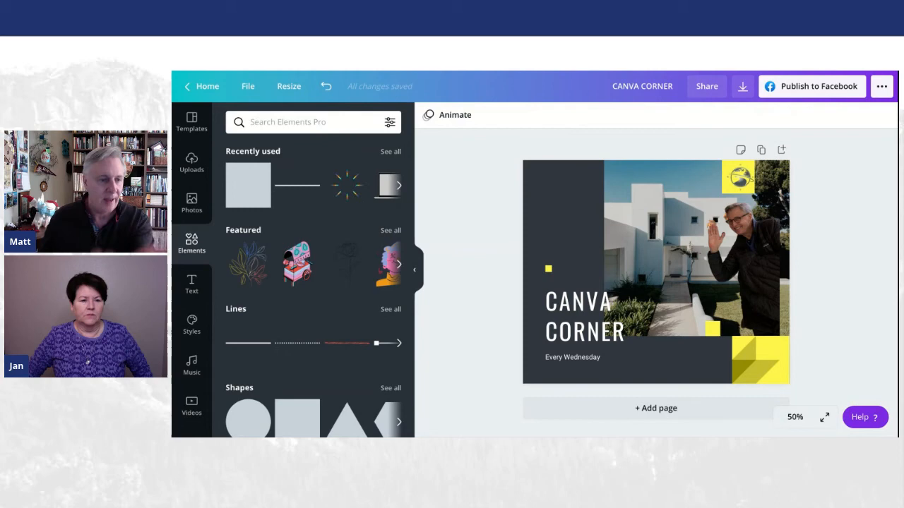
pyautogui.moveTo(347, 186)
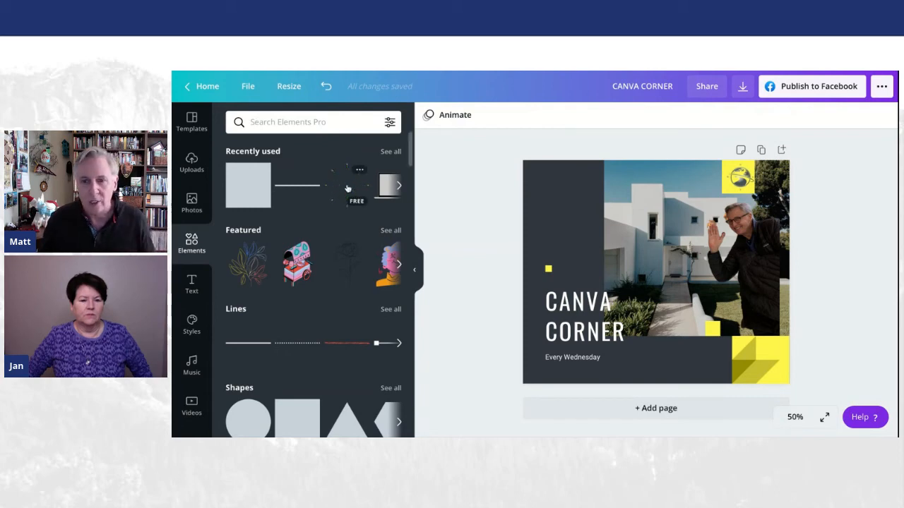
pyautogui.click(653, 272)
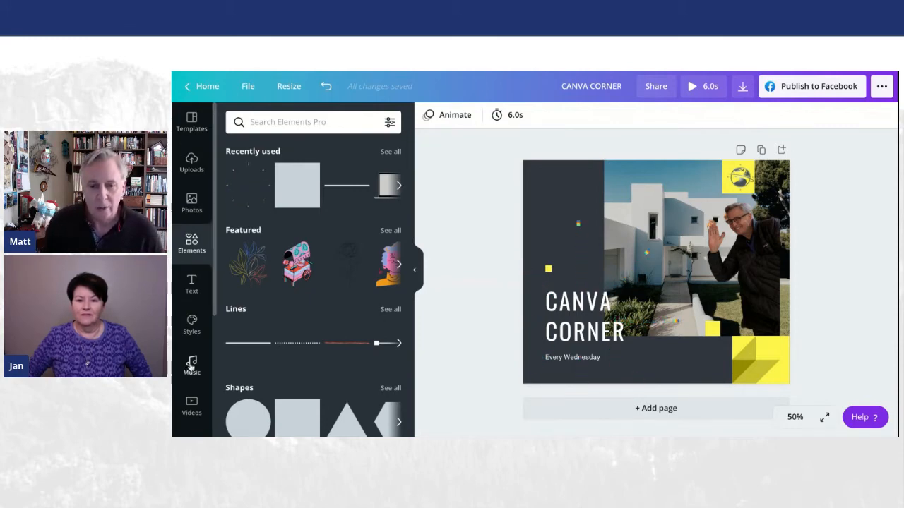
# Step: Add Vivaldi's The Four Seasons 'Spring' track from Music and play a preview
pyautogui.click(191, 364)
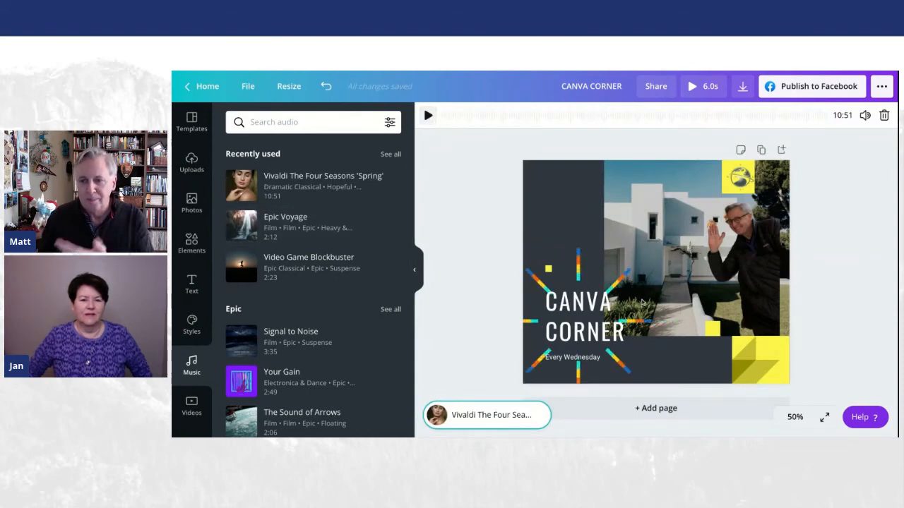
pyautogui.click(427, 115)
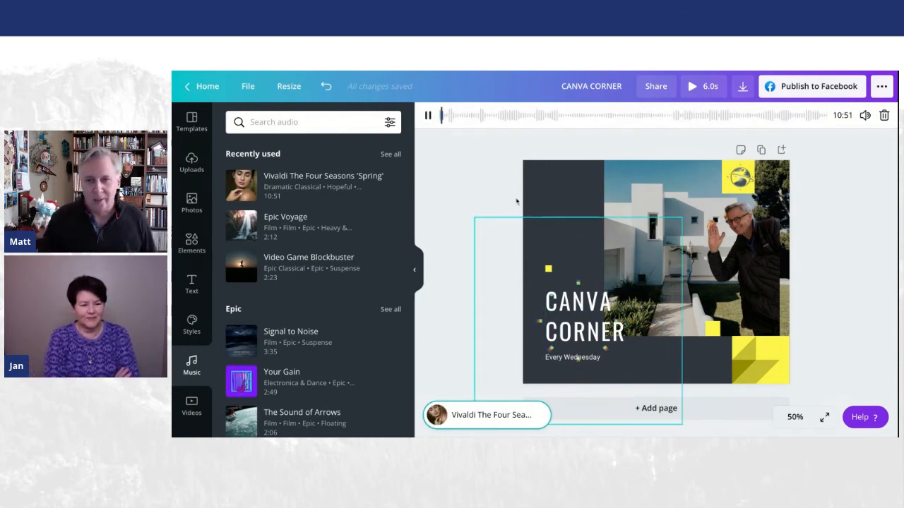
pyautogui.click(428, 115)
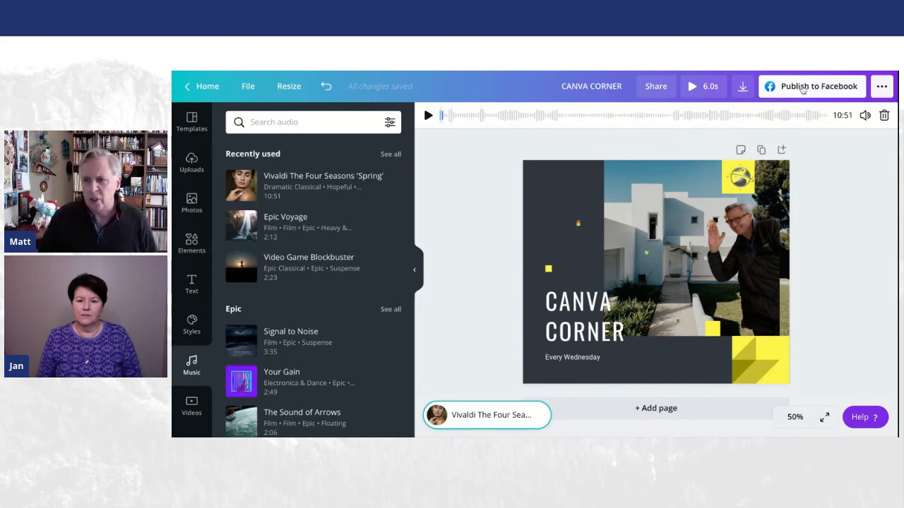
pyautogui.click(819, 86)
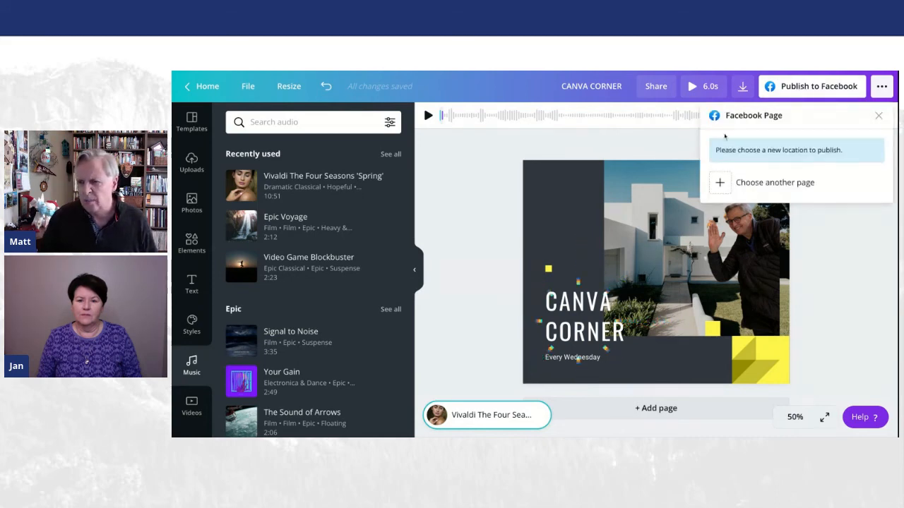
pyautogui.click(774, 182)
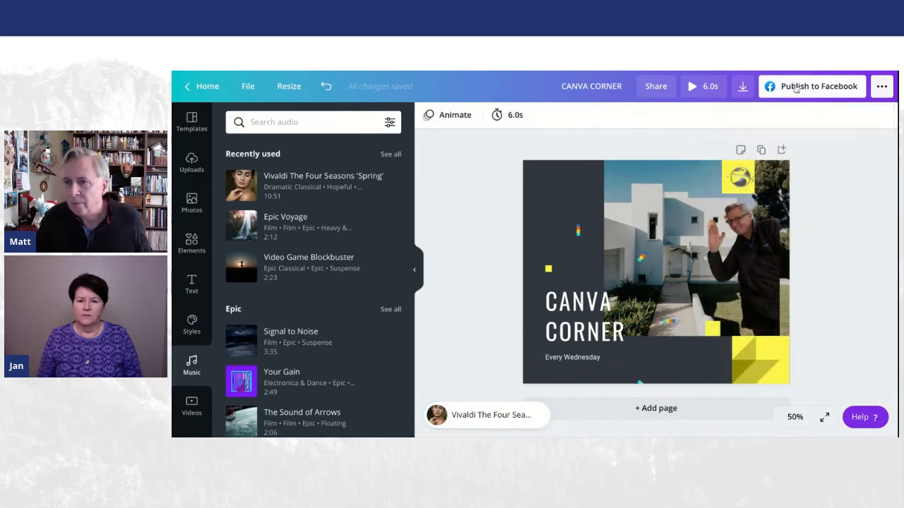
pyautogui.click(819, 87)
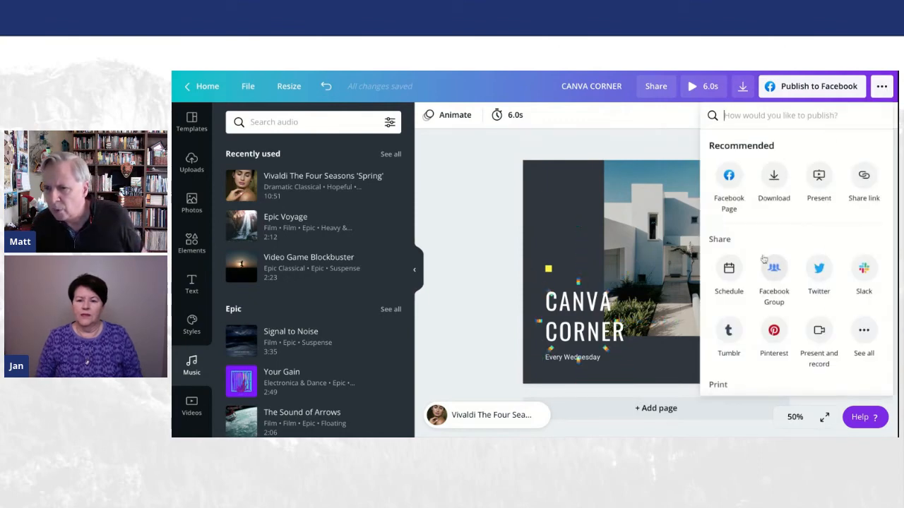
pyautogui.click(773, 271)
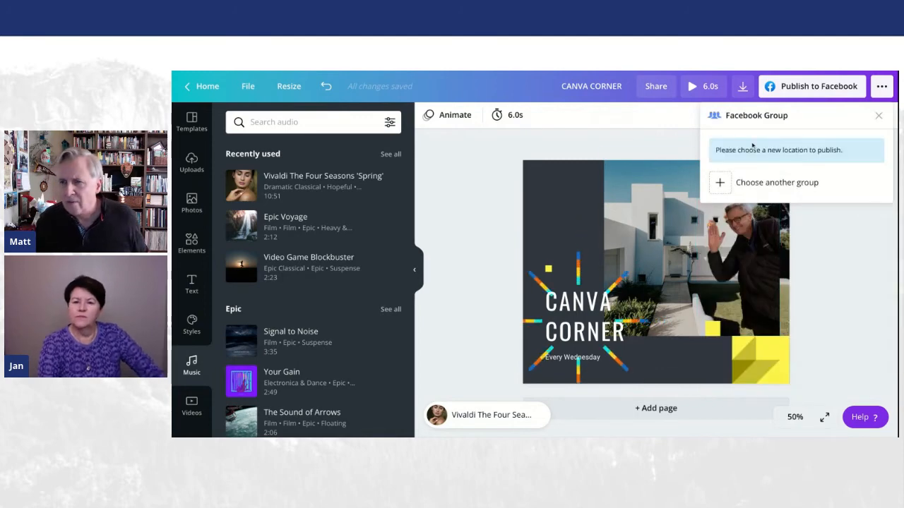
pyautogui.click(777, 183)
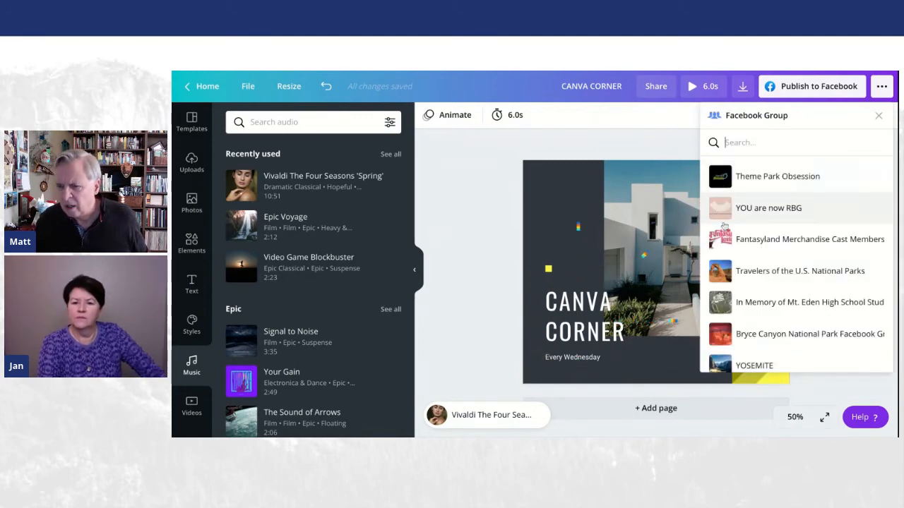
pyautogui.scroll(-3)
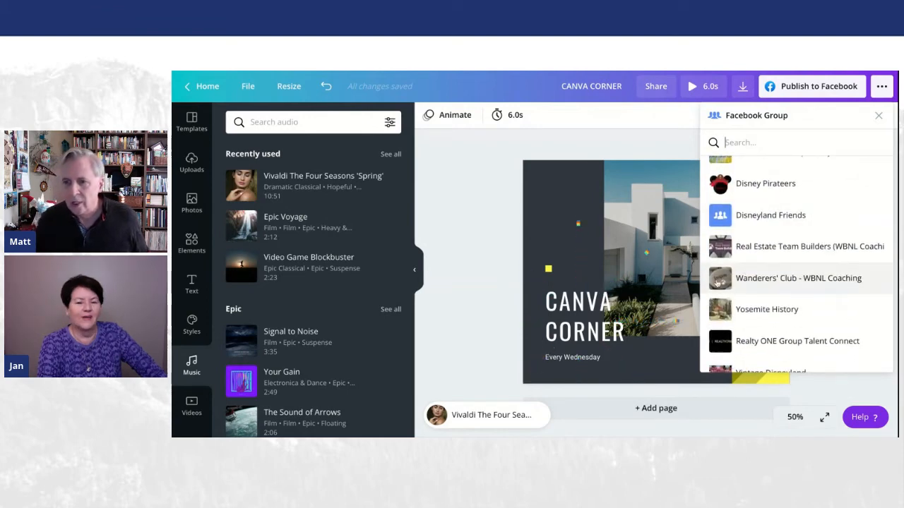
pyautogui.click(798, 278)
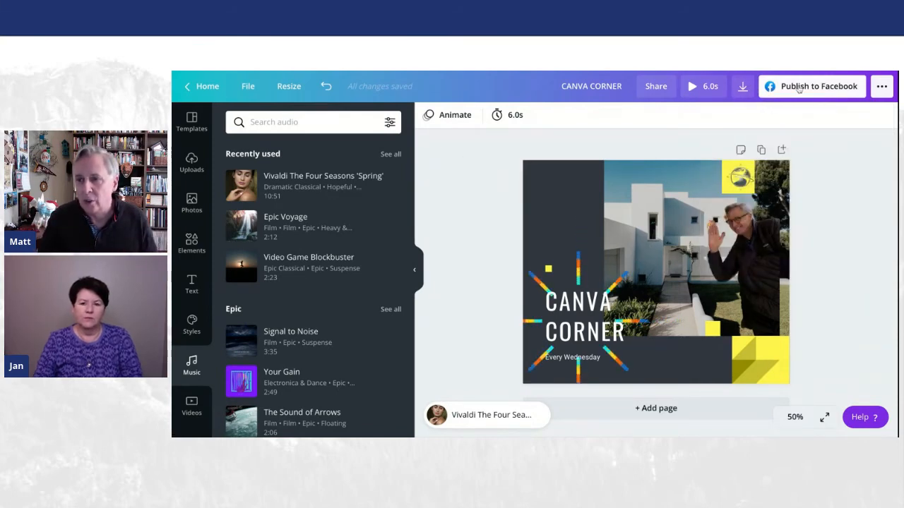
# Step: Choose the WBNL Coaching page as the Facebook publishing destination
pyautogui.click(811, 86)
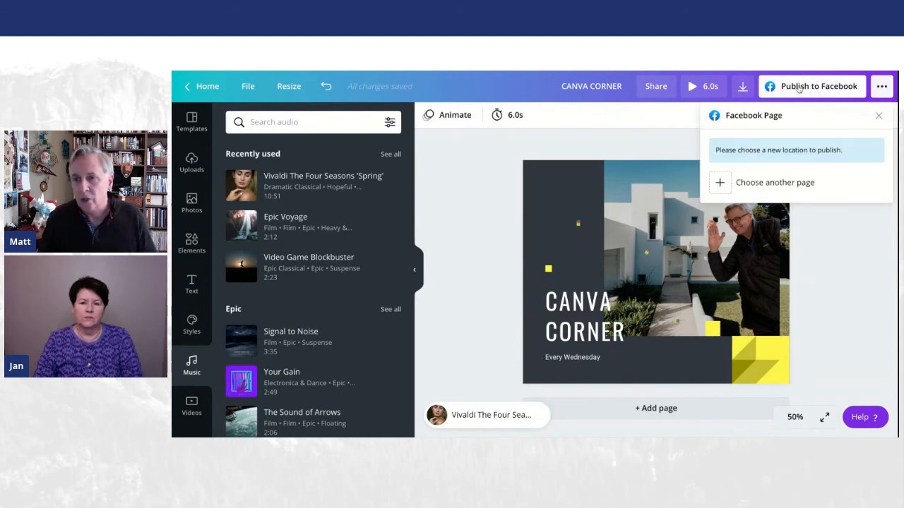
pyautogui.click(775, 182)
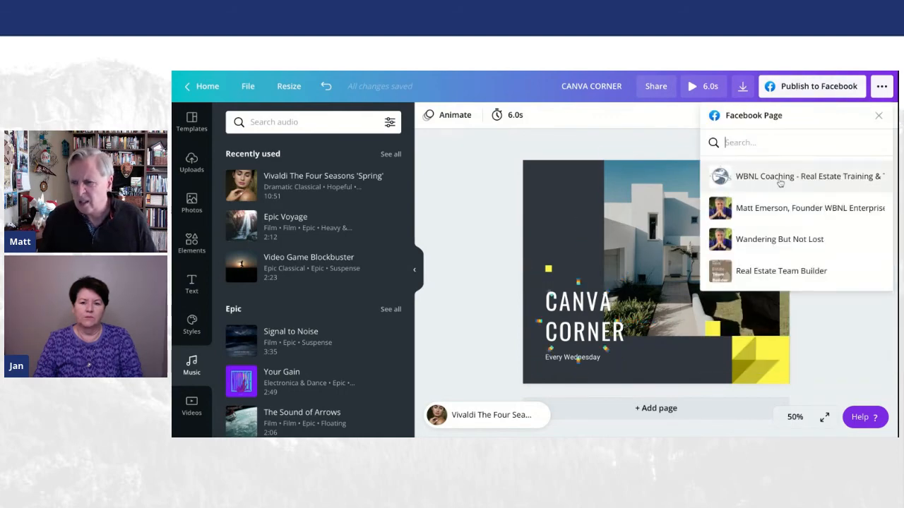
pyautogui.click(808, 175)
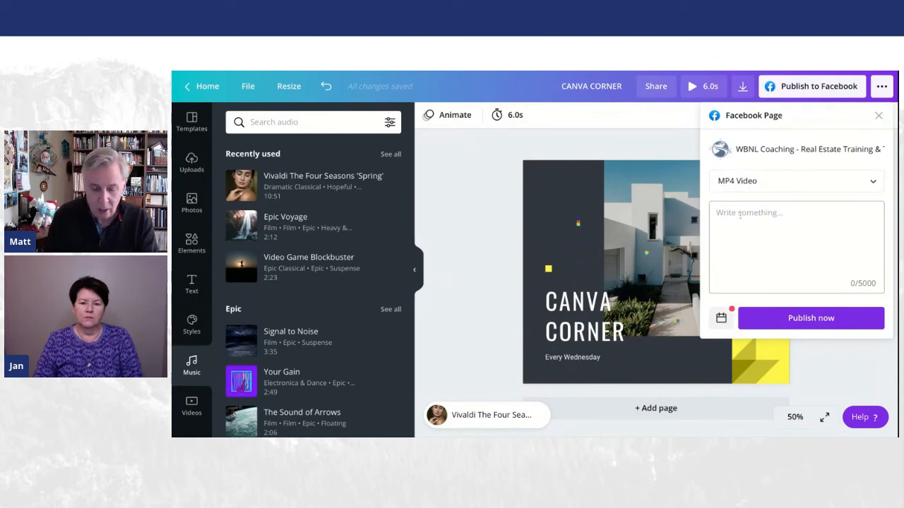
# Step: Caption the post inviting viewers on Wednesday for tips and tricks in Canva, and publish
pyautogui.write('Join us everyW')
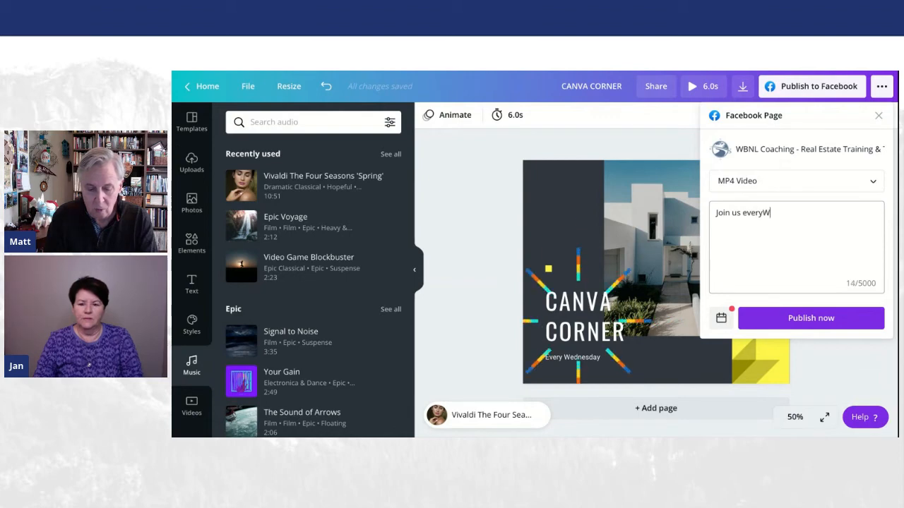
pyautogui.write('ednesday')
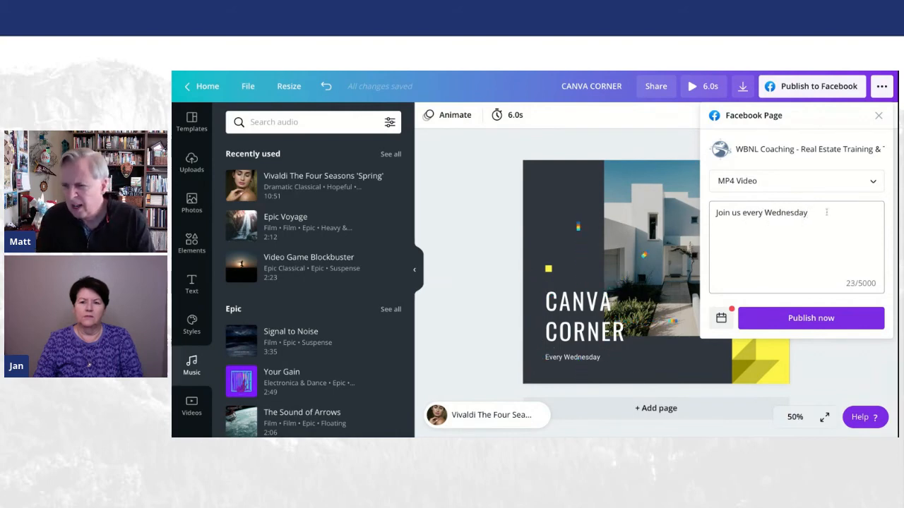
pyautogui.write('for tip')
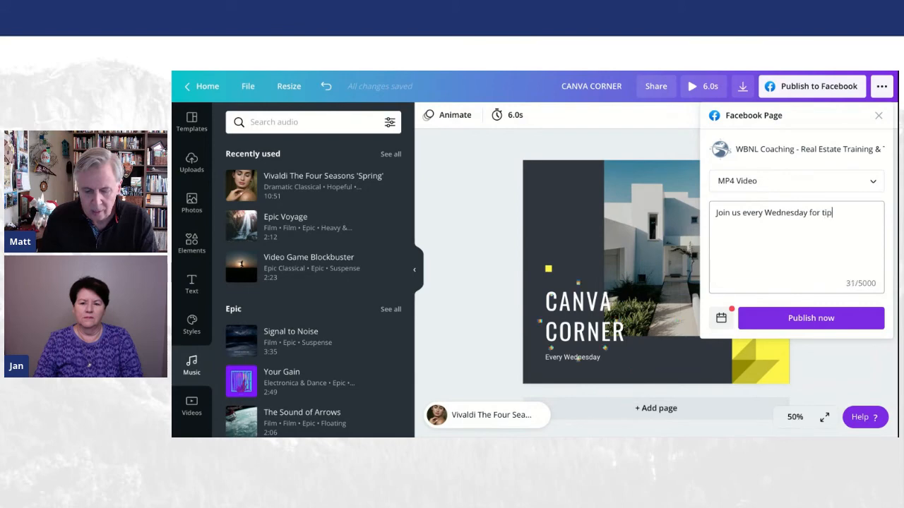
pyautogui.write(', tricks, and hacks')
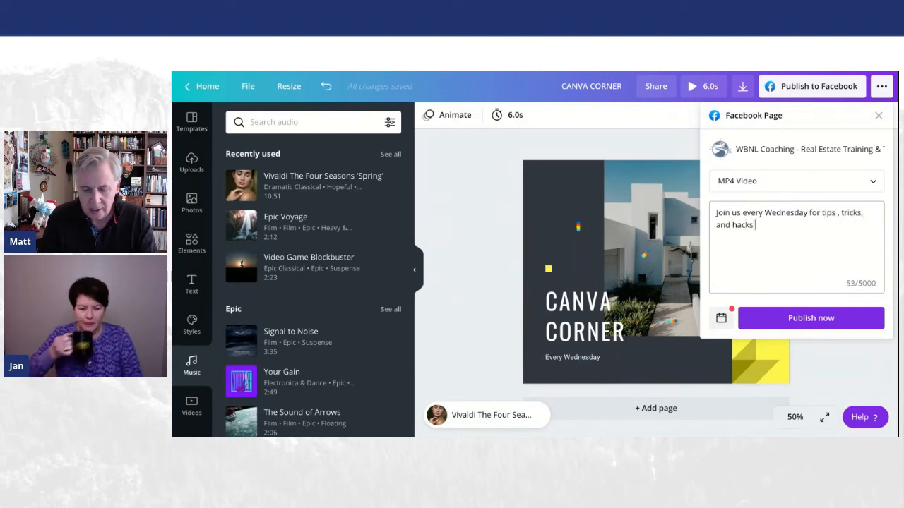
pyautogui.write('in Canva!')
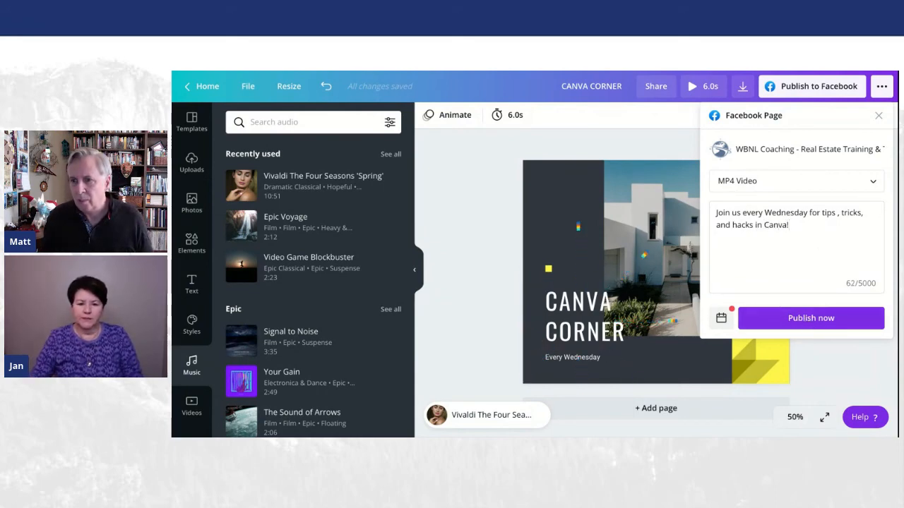
pyautogui.click(810, 317)
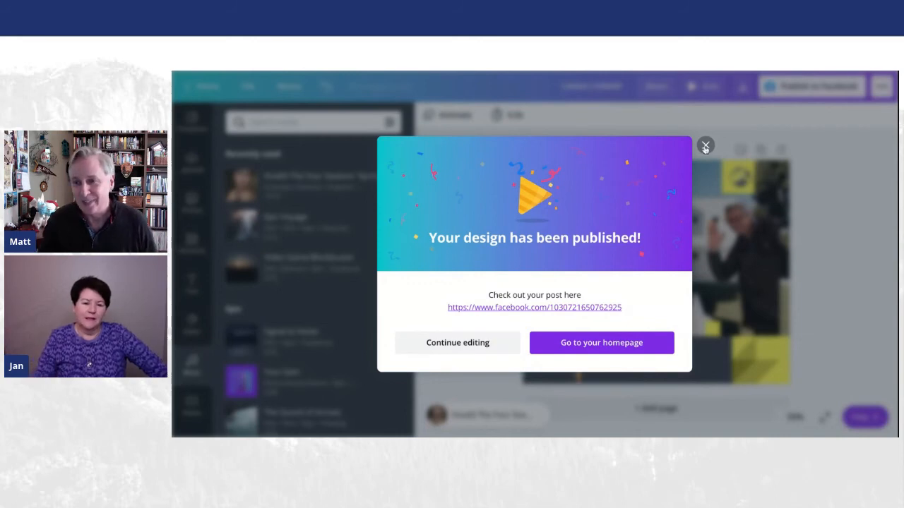
# Step: Close the 'Your design has been published' confirmation dialog
pyautogui.click(705, 146)
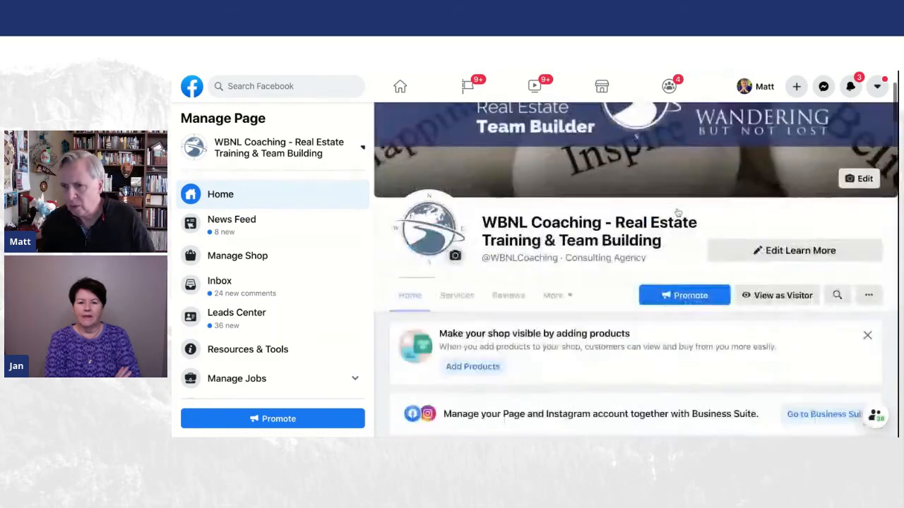
pyautogui.scroll(-3)
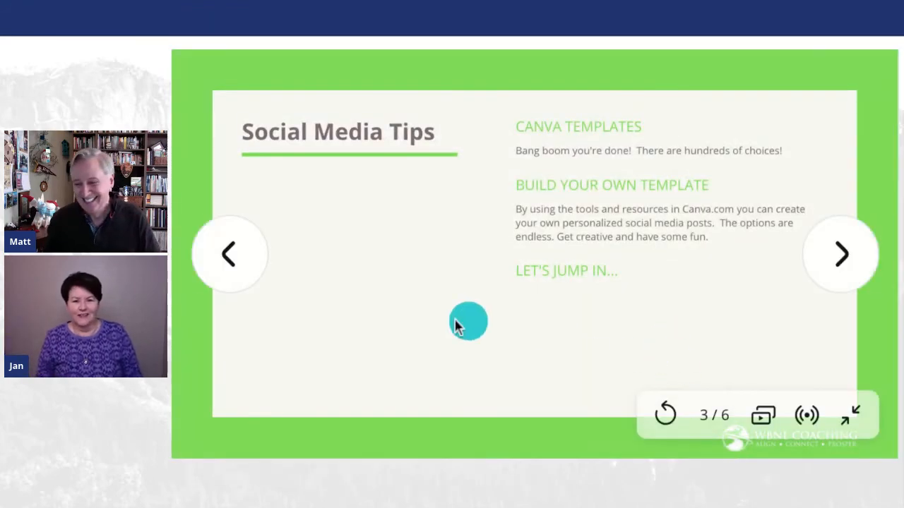
pyautogui.moveTo(175, 341)
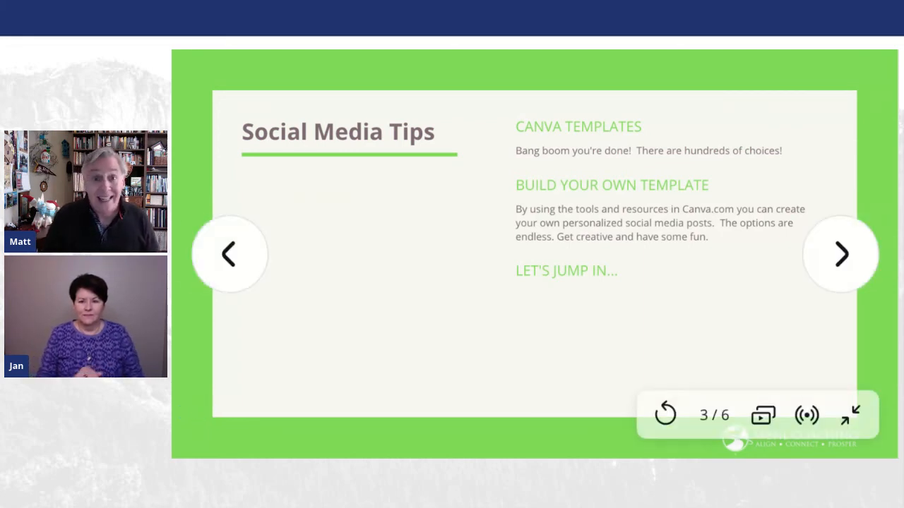
# Step: Advance the presentation to the Winter Home Selling Tips slide
pyautogui.click(839, 253)
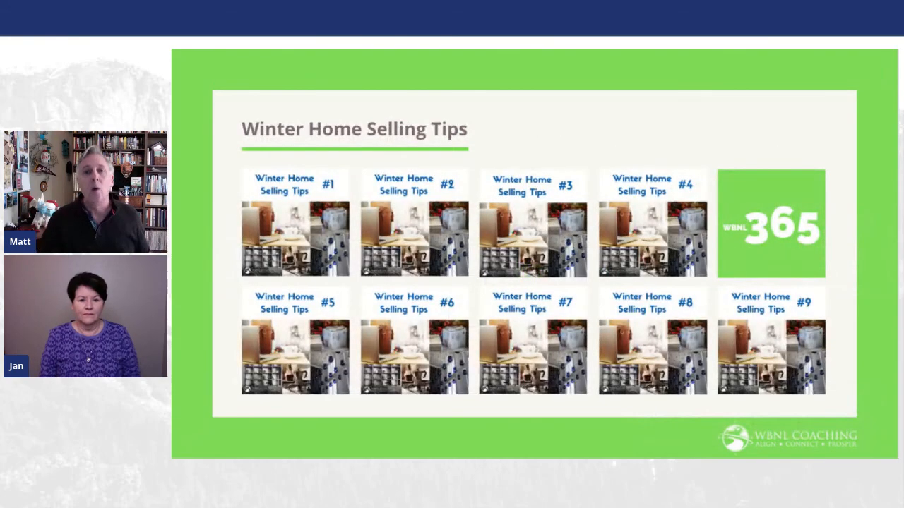